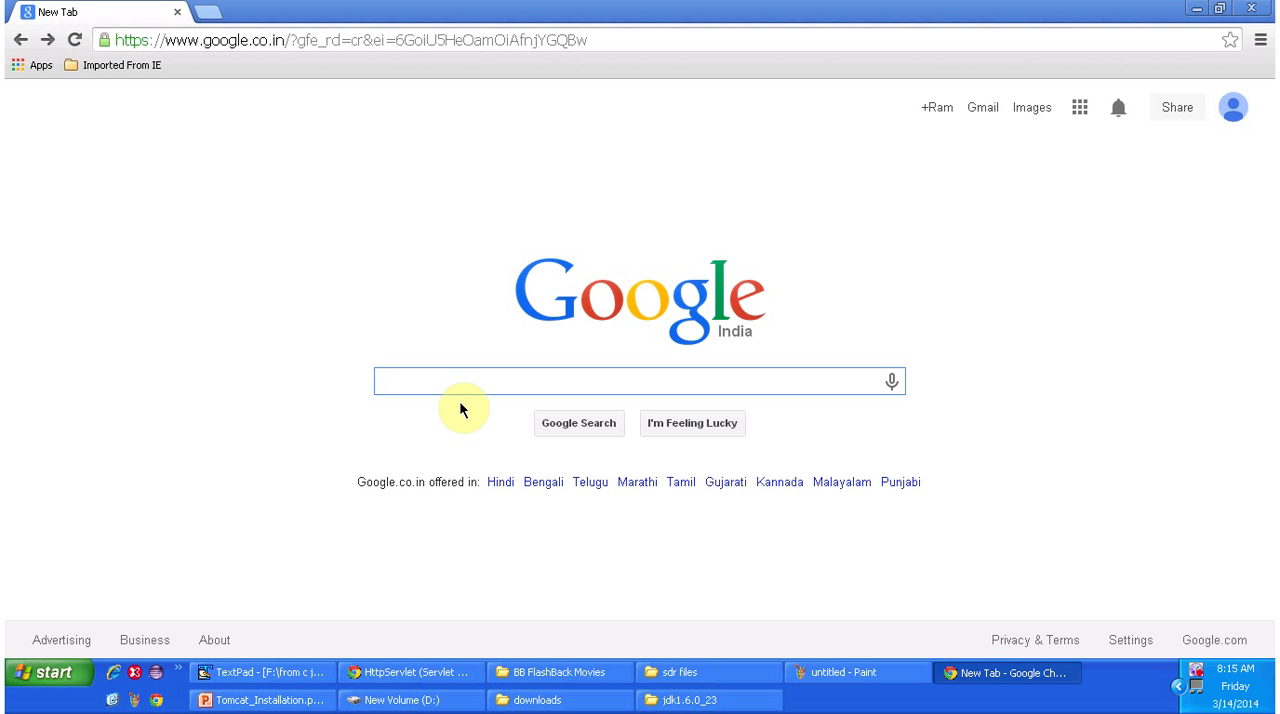
- Search Google for 'download tomcat'
type("d")
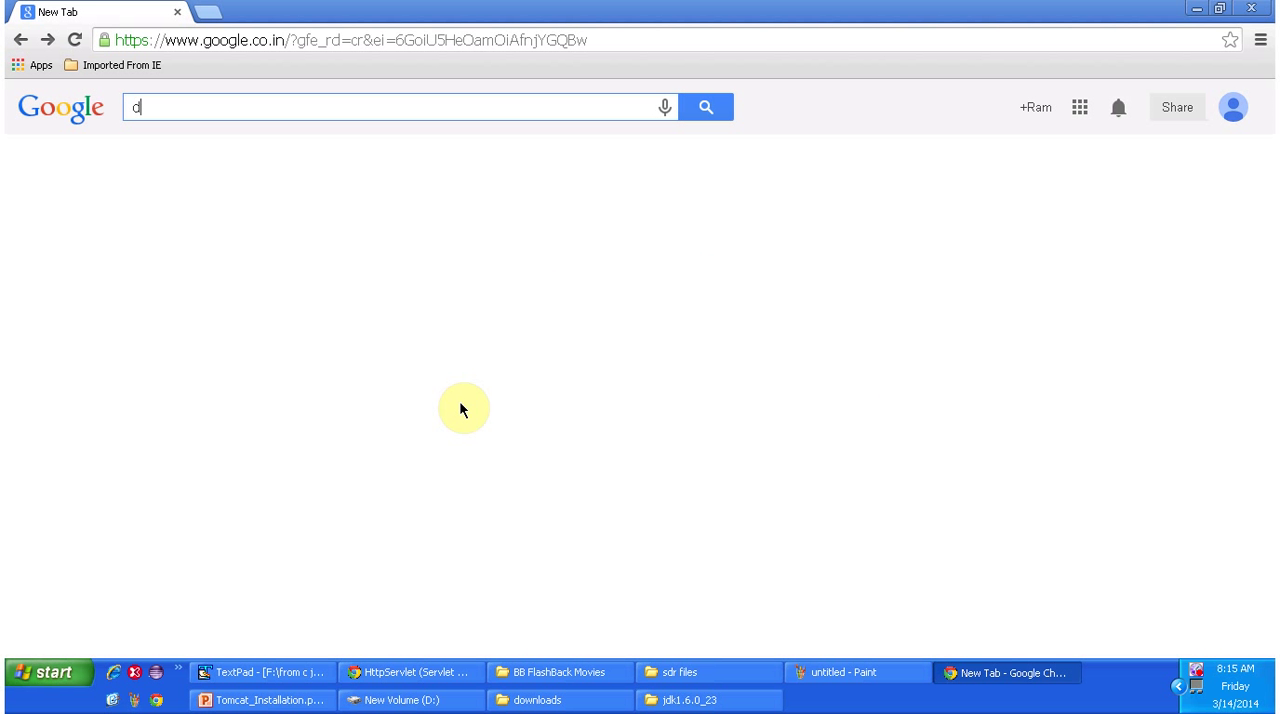
type("ow")
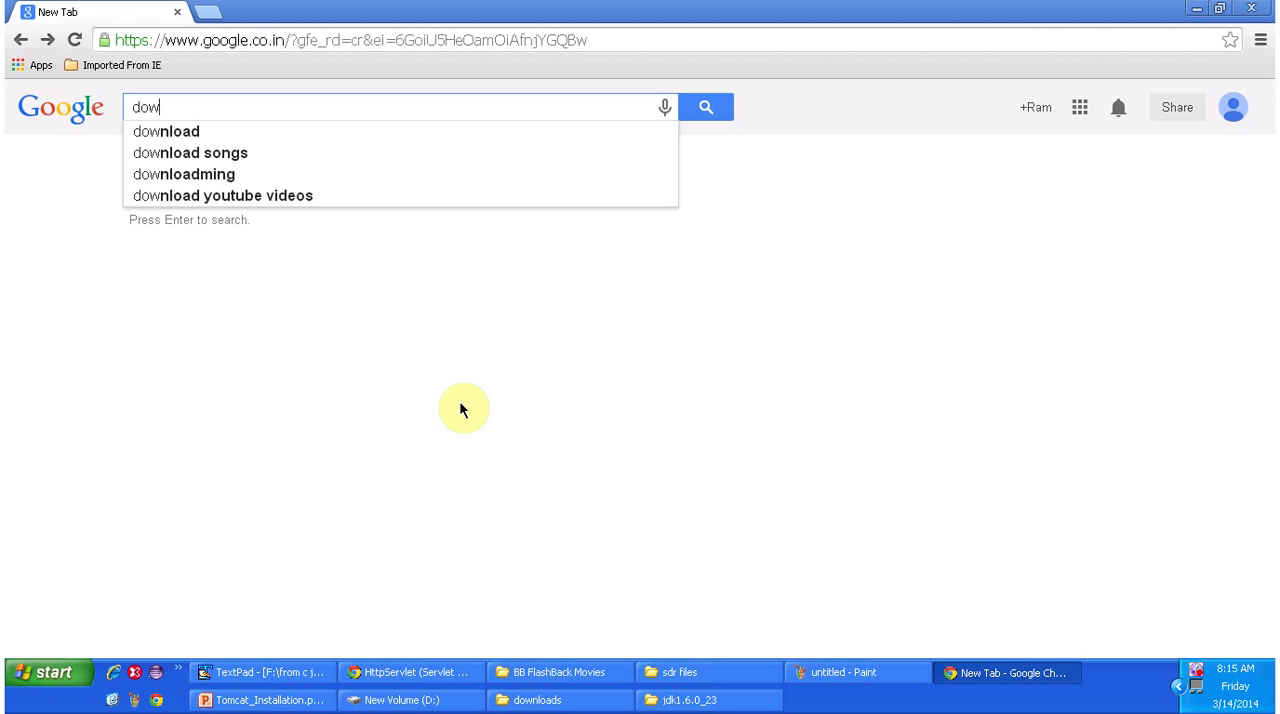
type("nload")
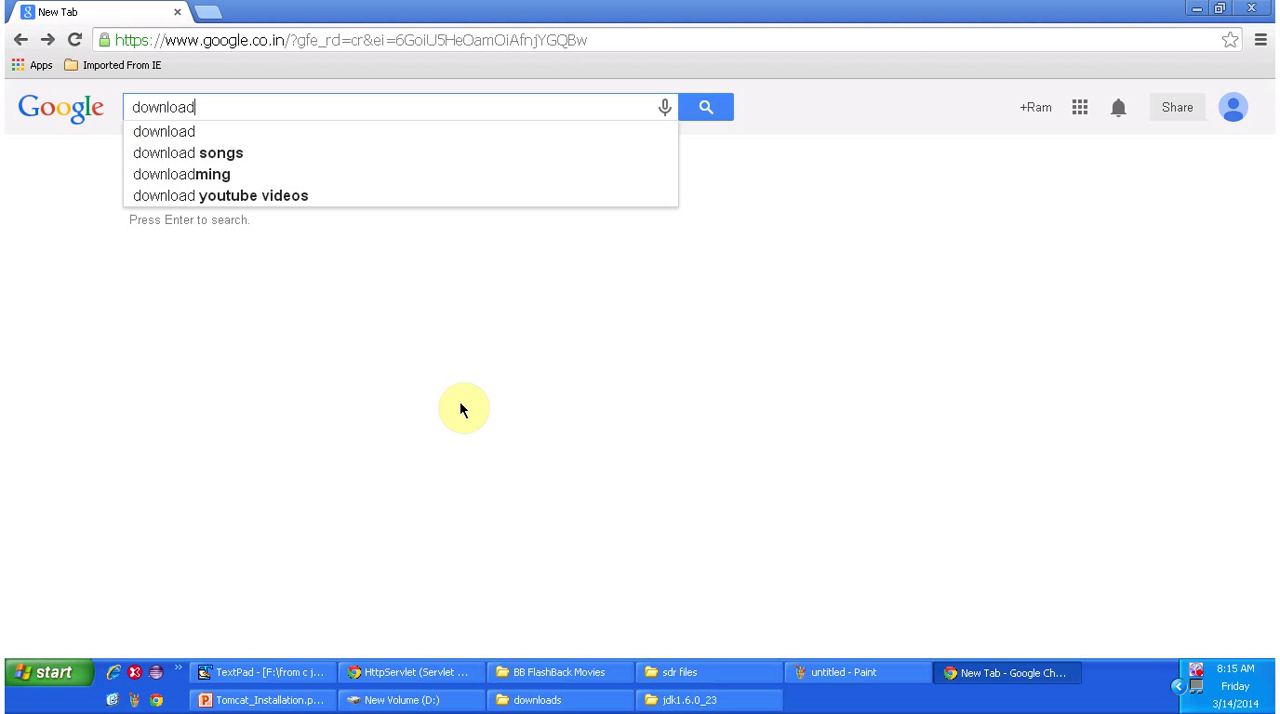
type("tomcat")
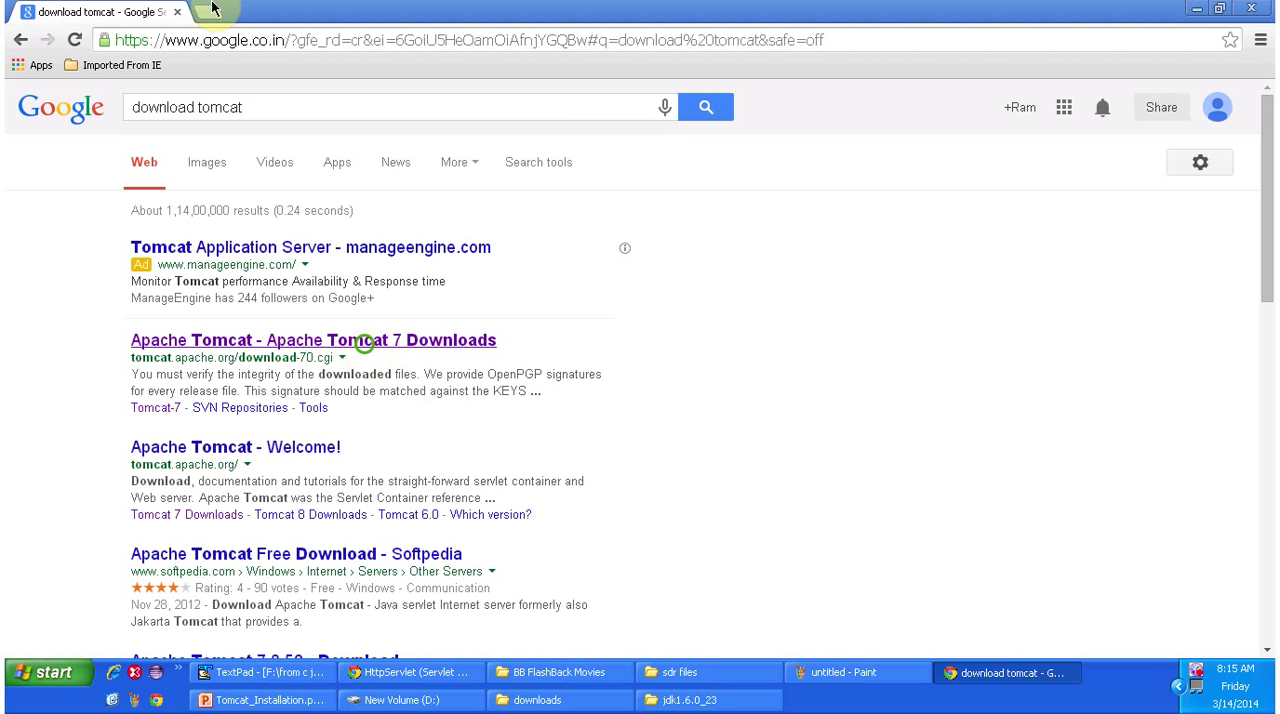
- Go from the Apache Tomcat 7 Downloads page to its archive index of release folders
left_click(313, 340)
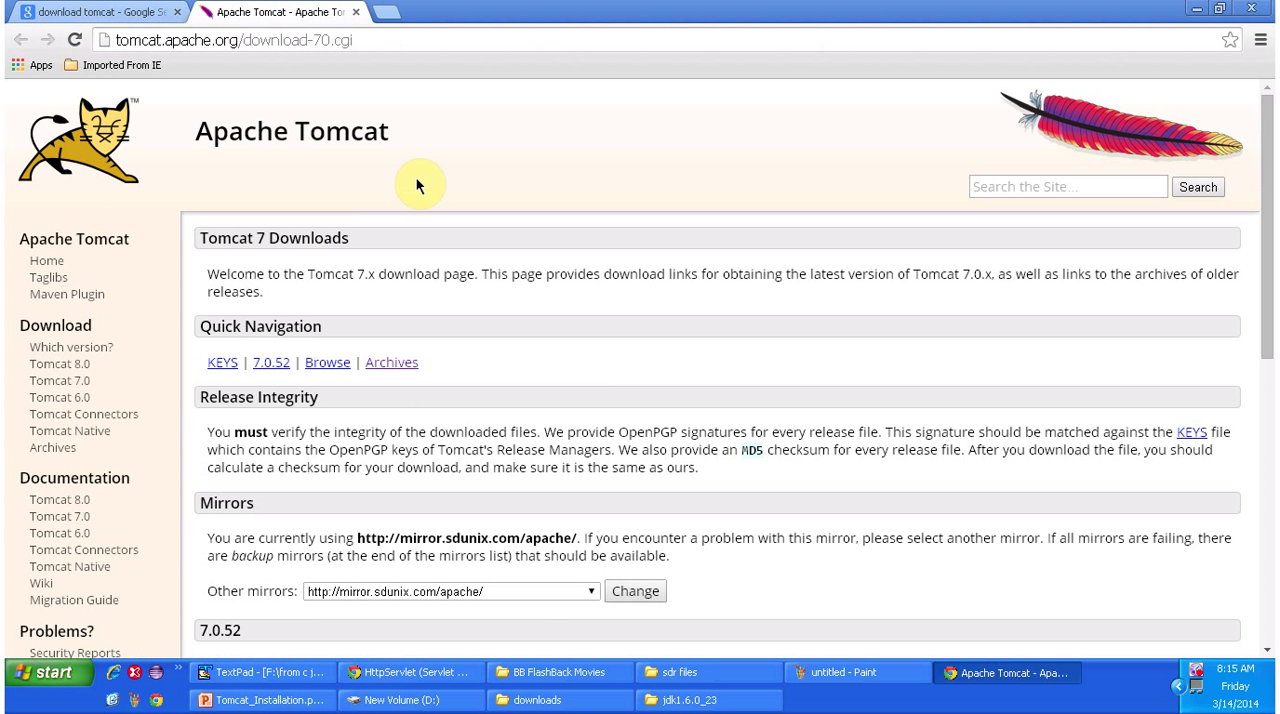
mouse_move(420, 420)
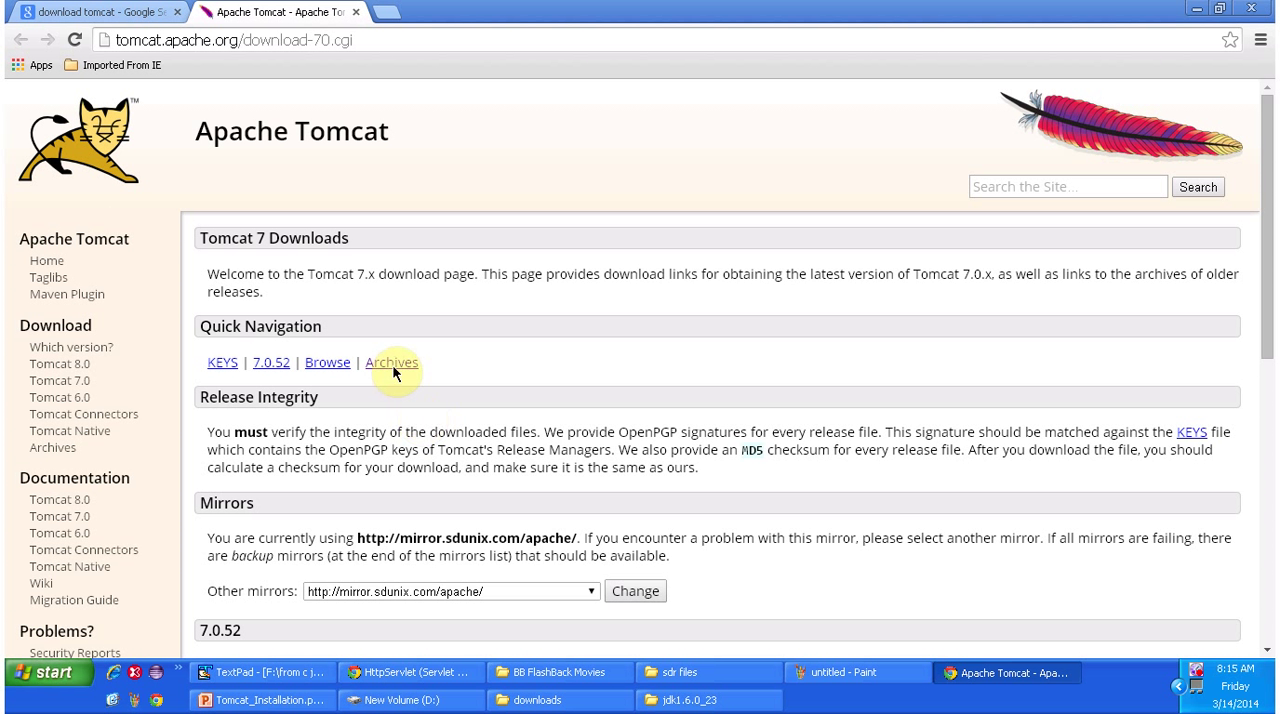
left_click(391, 362)
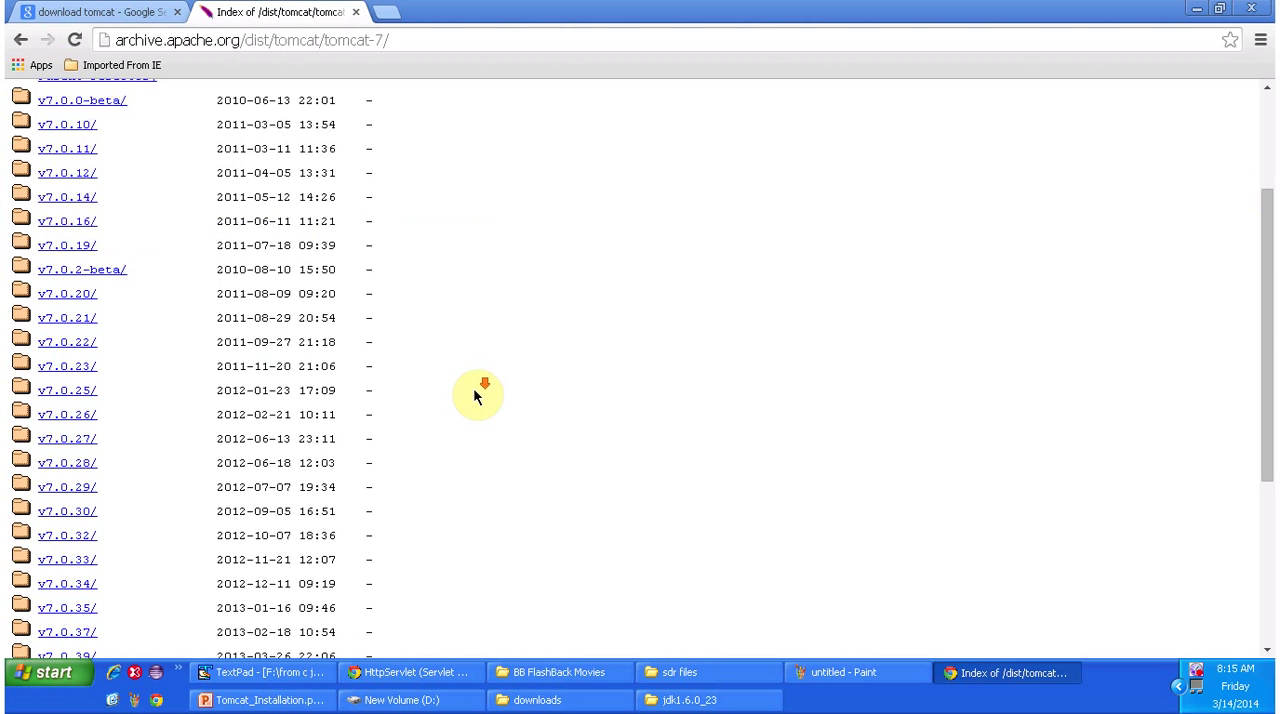
scroll("down", 3)
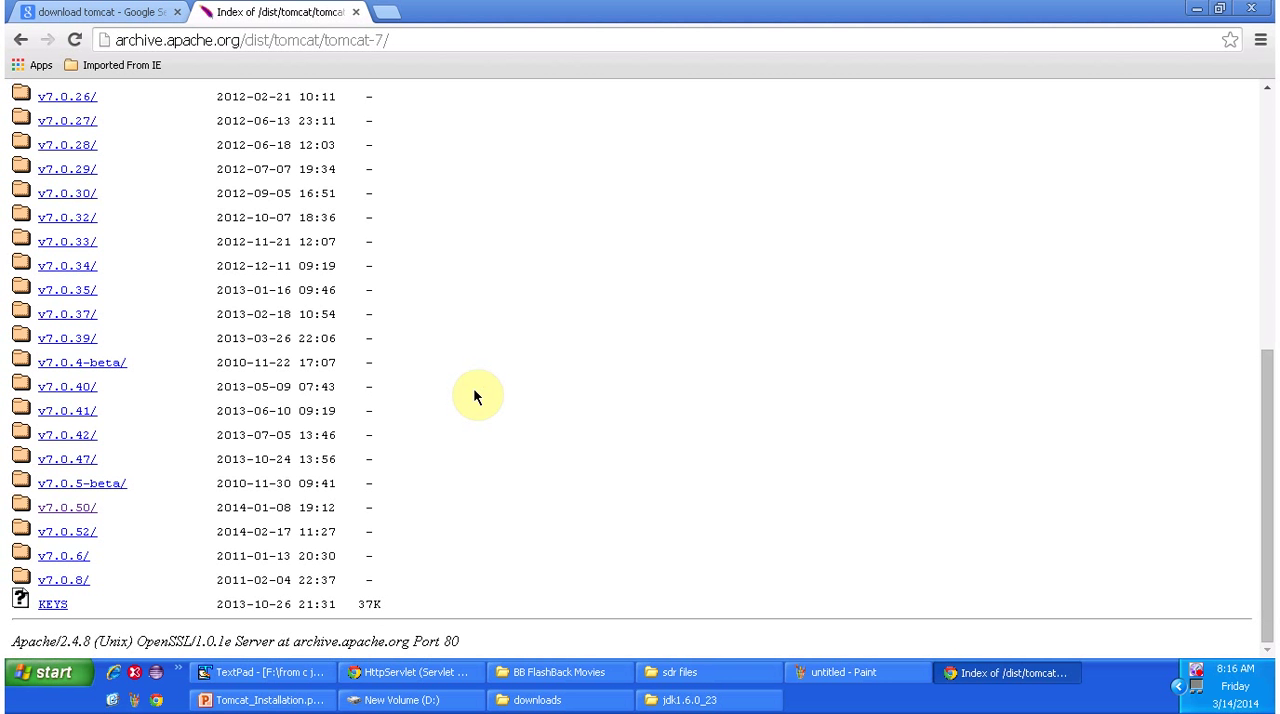
mouse_move(462, 456)
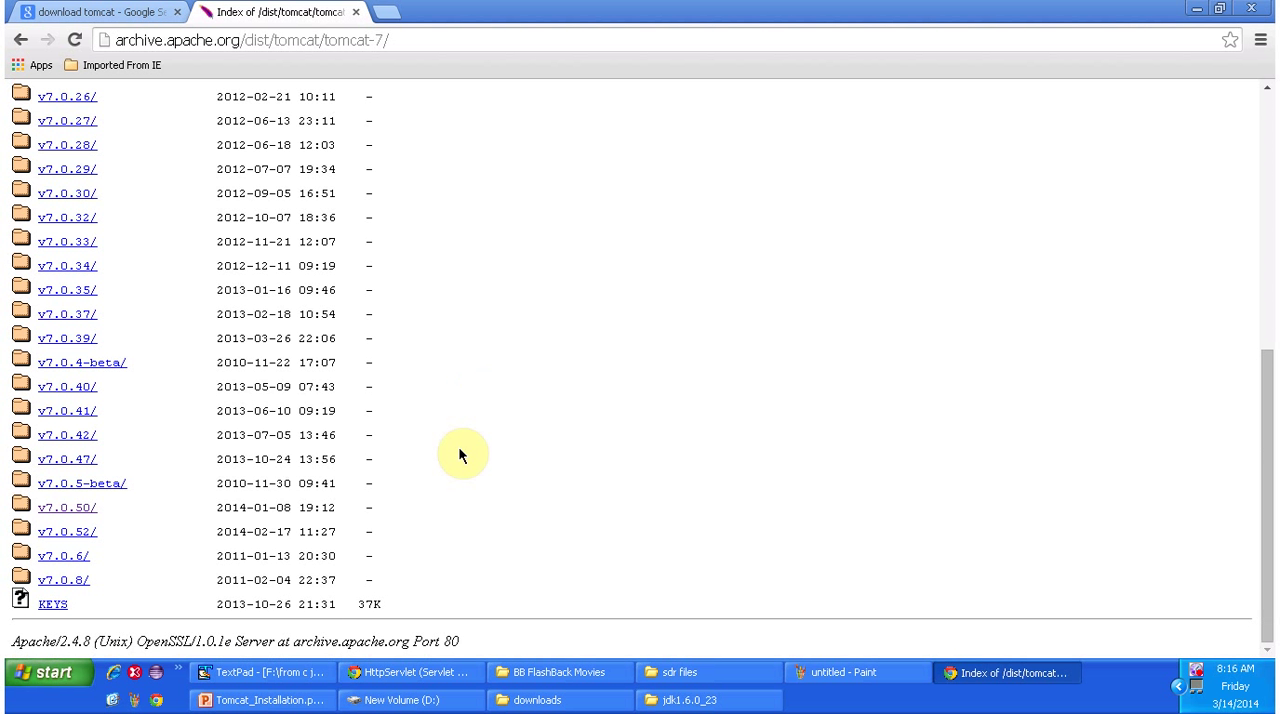
mouse_move(67, 507)
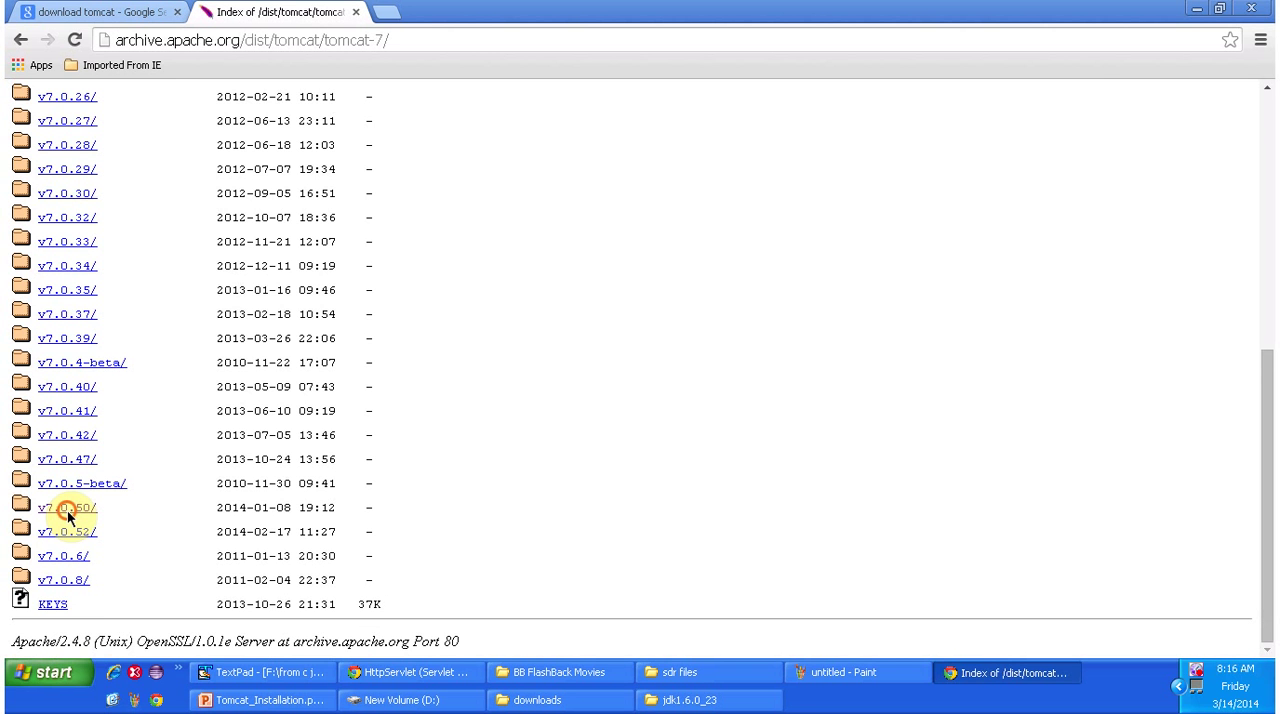
- Open the v7.0.50 bin folder and scroll to apache-tomcat-7.0.50.zip
left_click(67, 507)
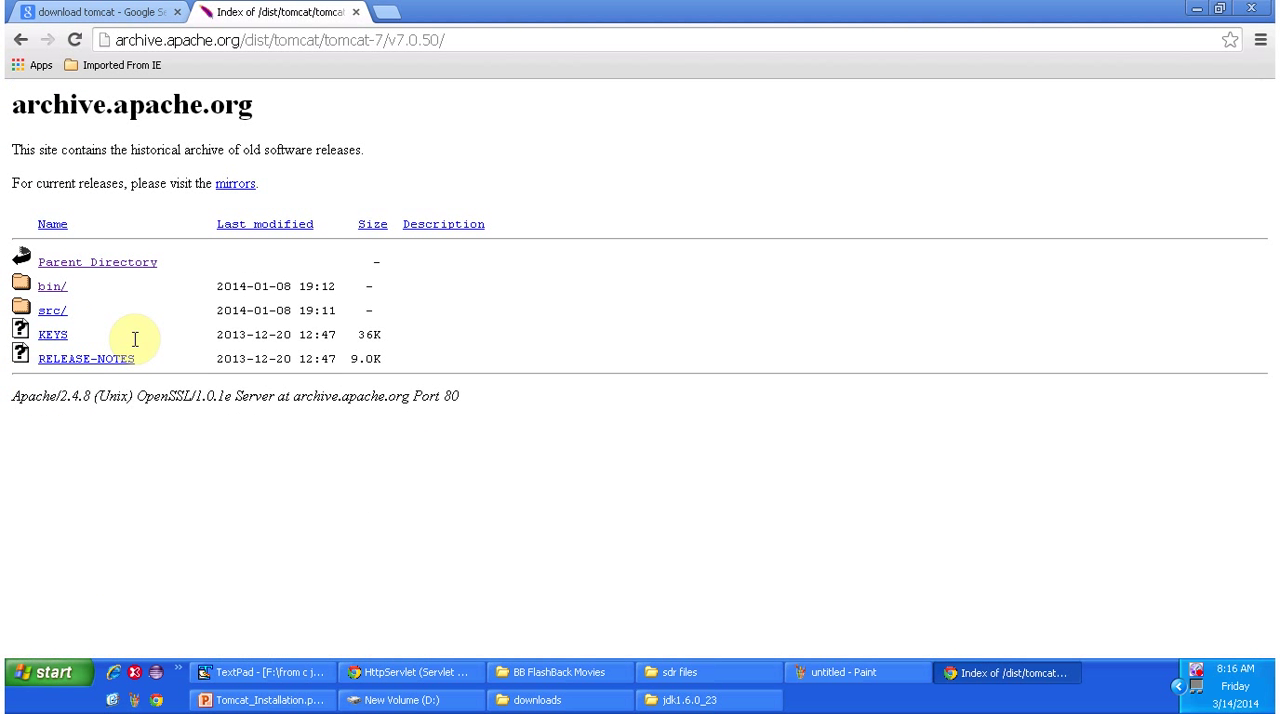
mouse_move(70, 283)
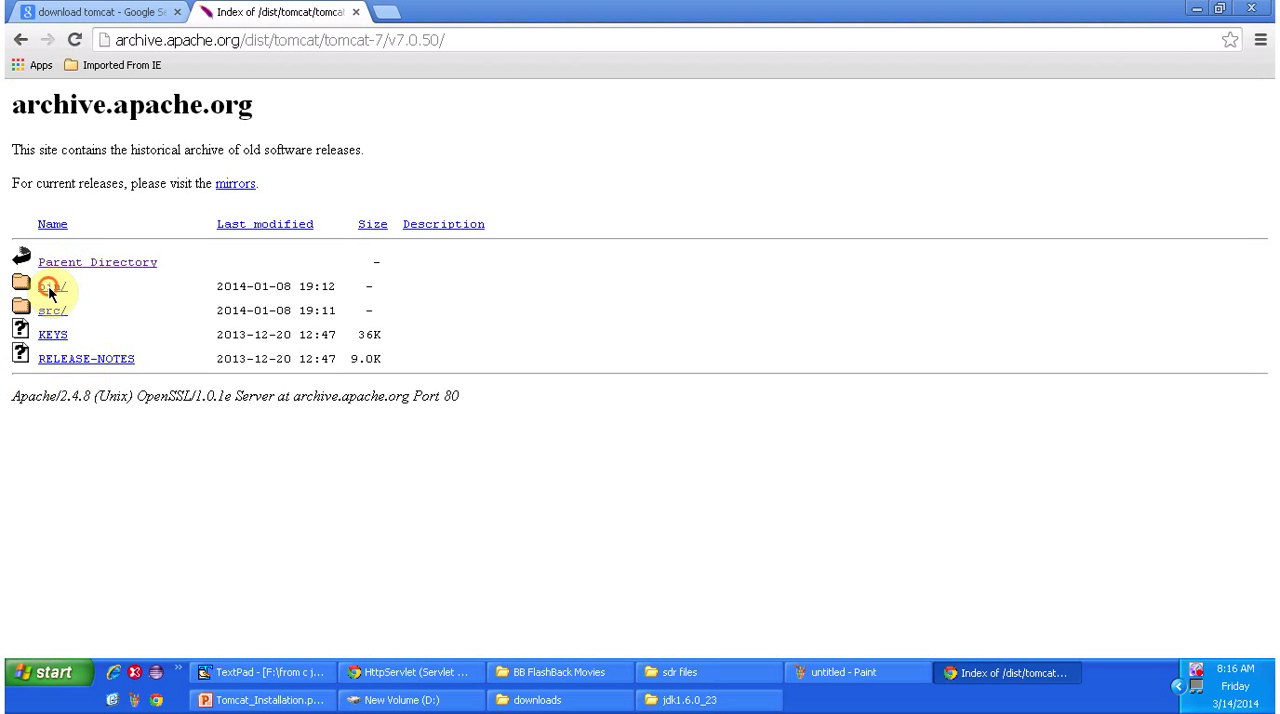
left_click(52, 286)
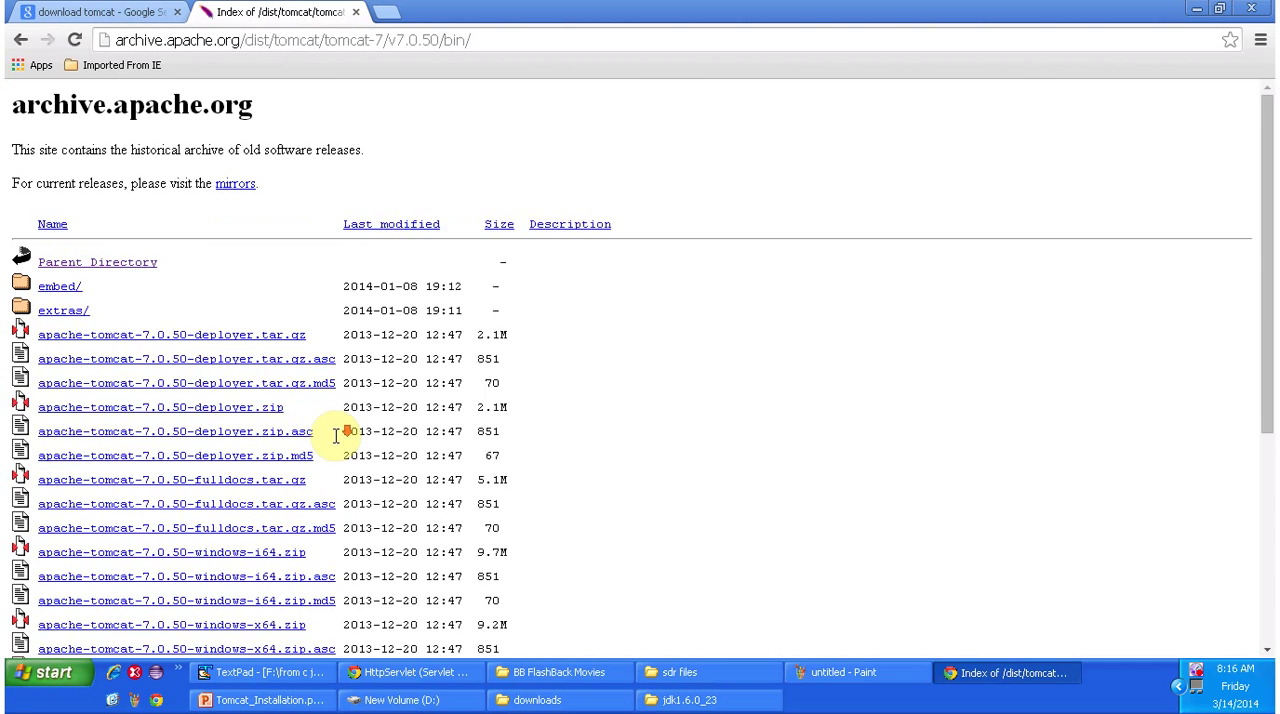
scroll("down", 3)
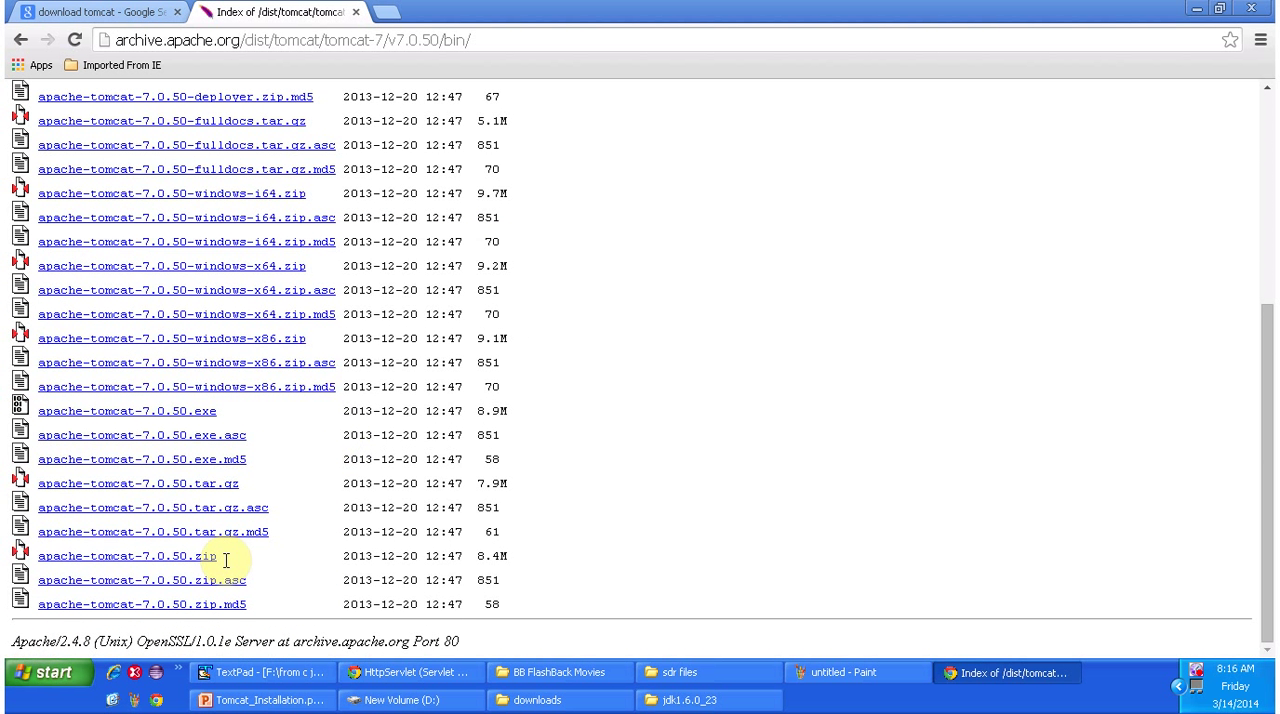
mouse_move(190, 563)
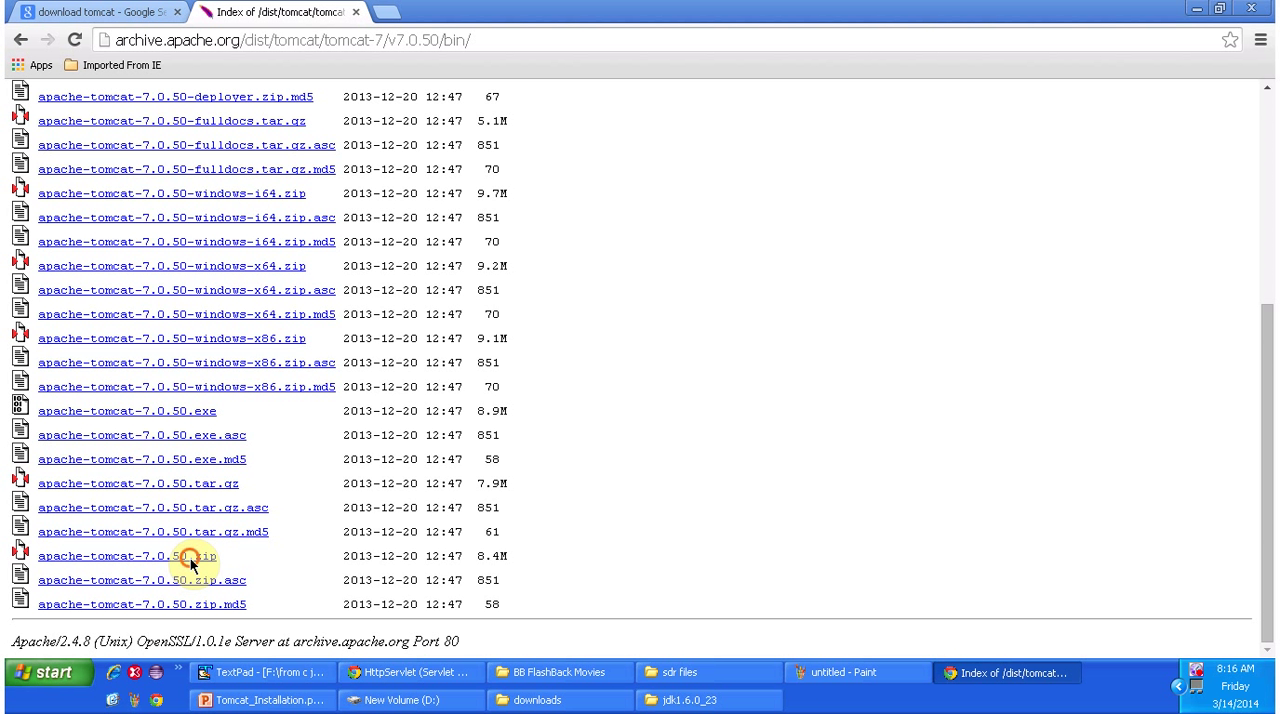
- Download apache-tomcat-7.0.50.zip to the root of drive D with Internet Download Manager
left_click(128, 555)
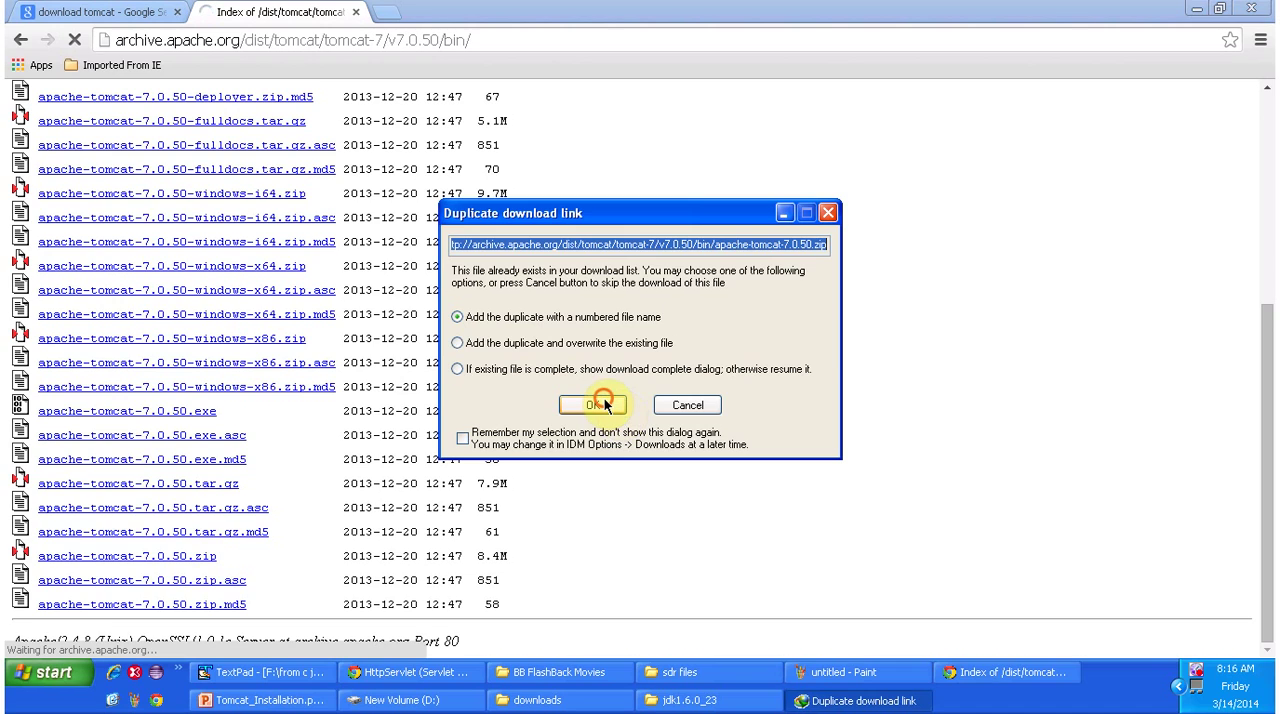
left_click(592, 404)
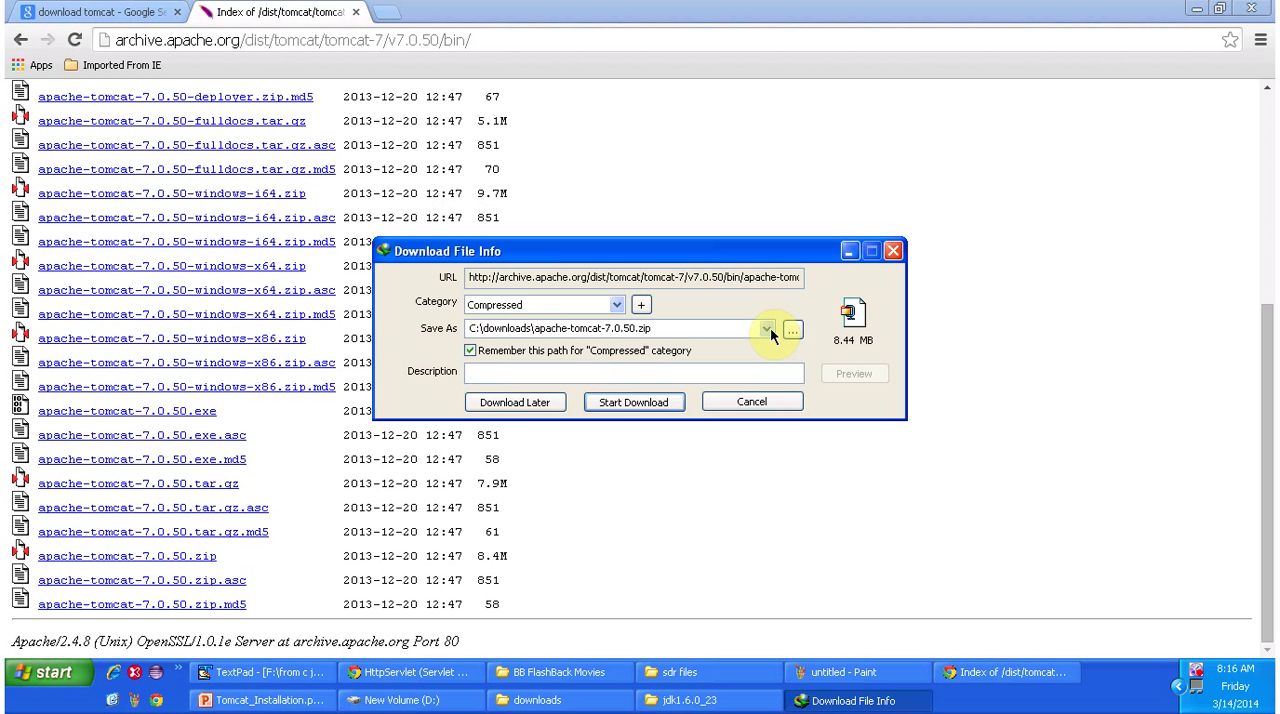
left_click(766, 328)
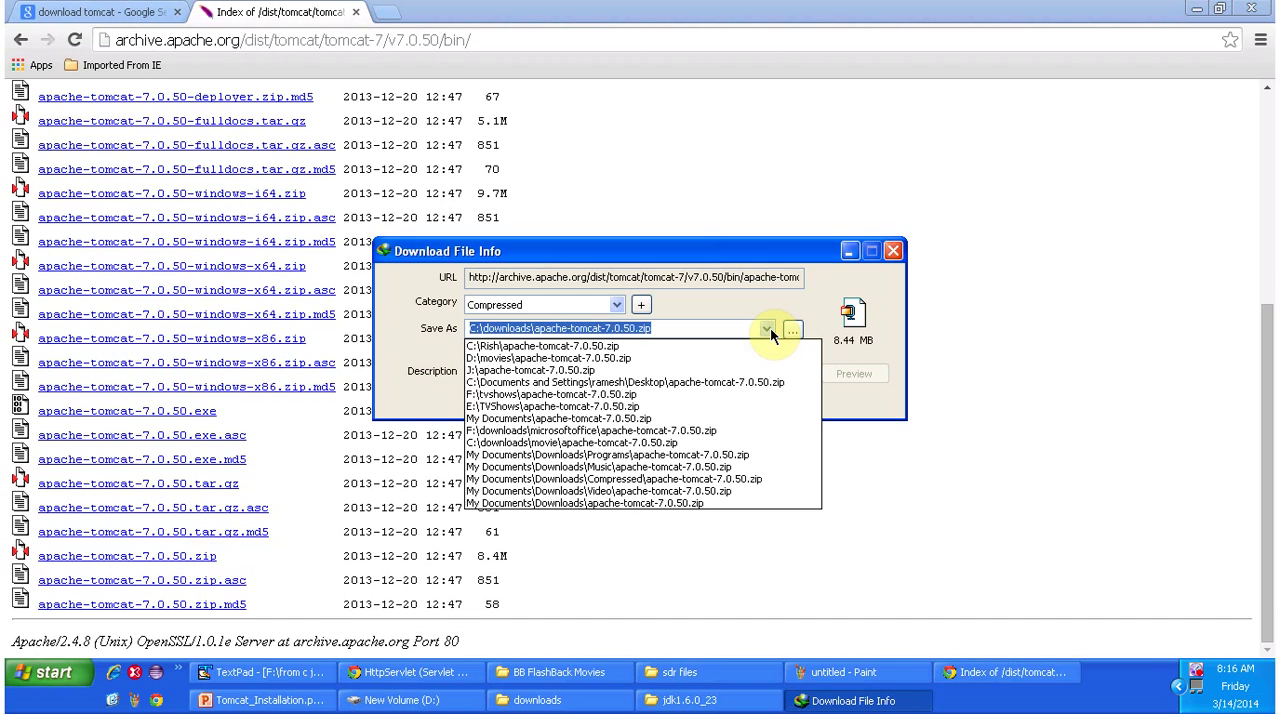
left_click(550, 358)
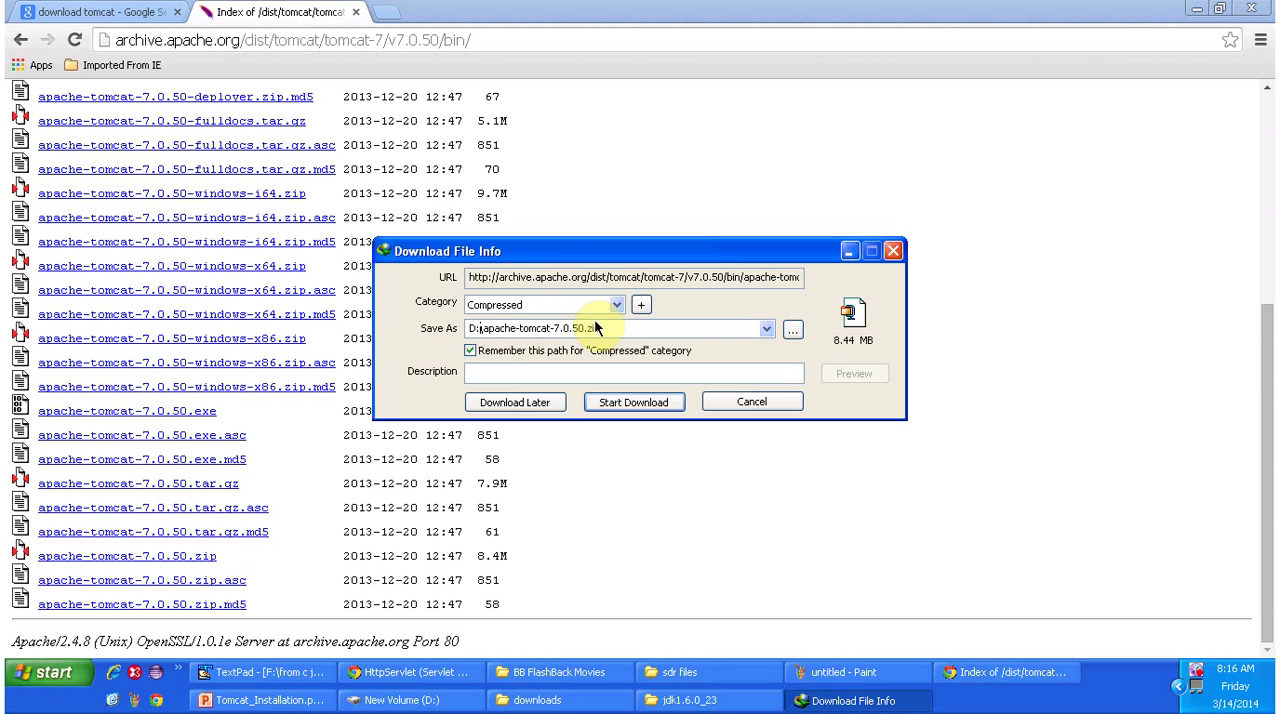
mouse_move(595, 335)
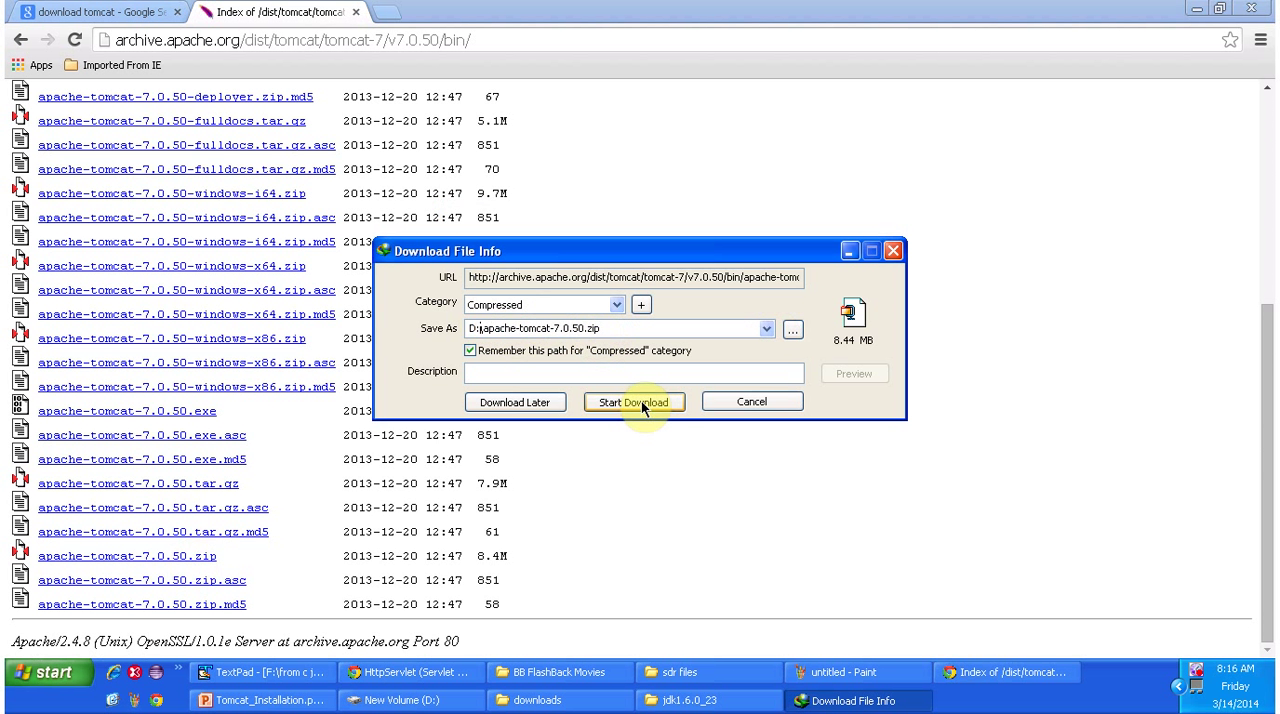
left_click(633, 401)
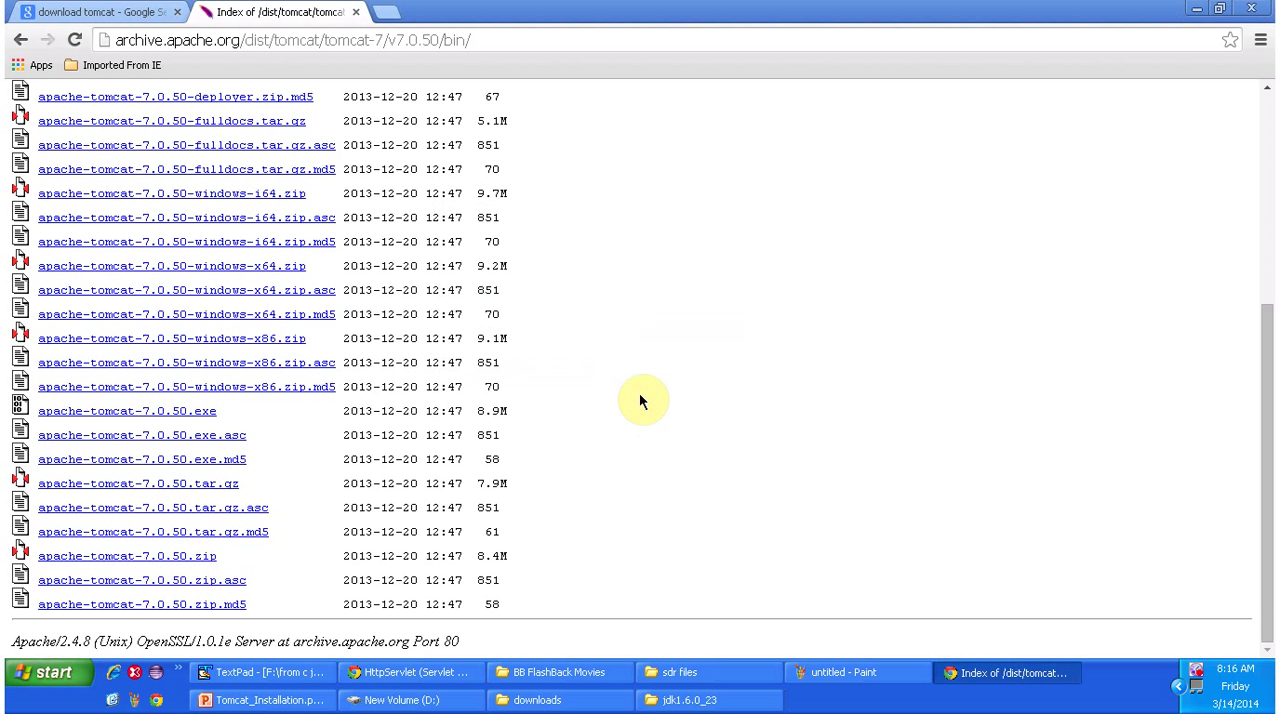
left_click(127, 555)
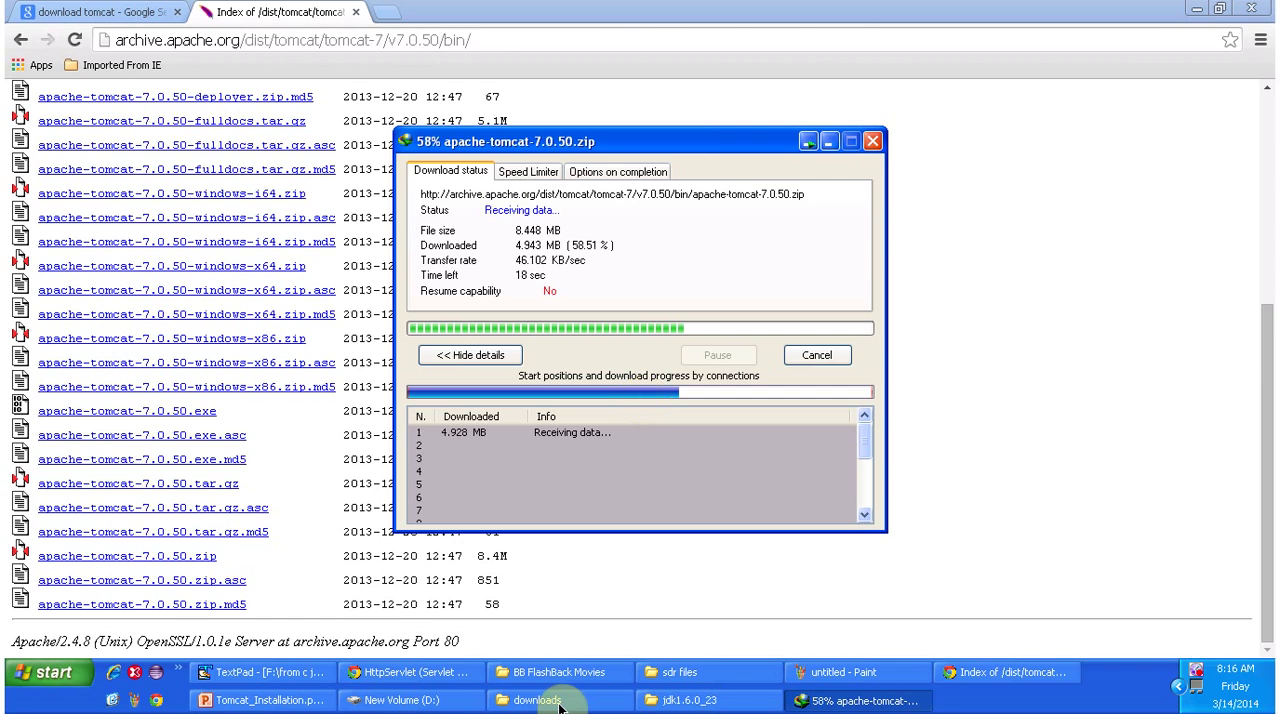
- Switch Windows Explorer to New Volume (D:), where the Tomcat zip and extracted folder sit
left_click(537, 700)
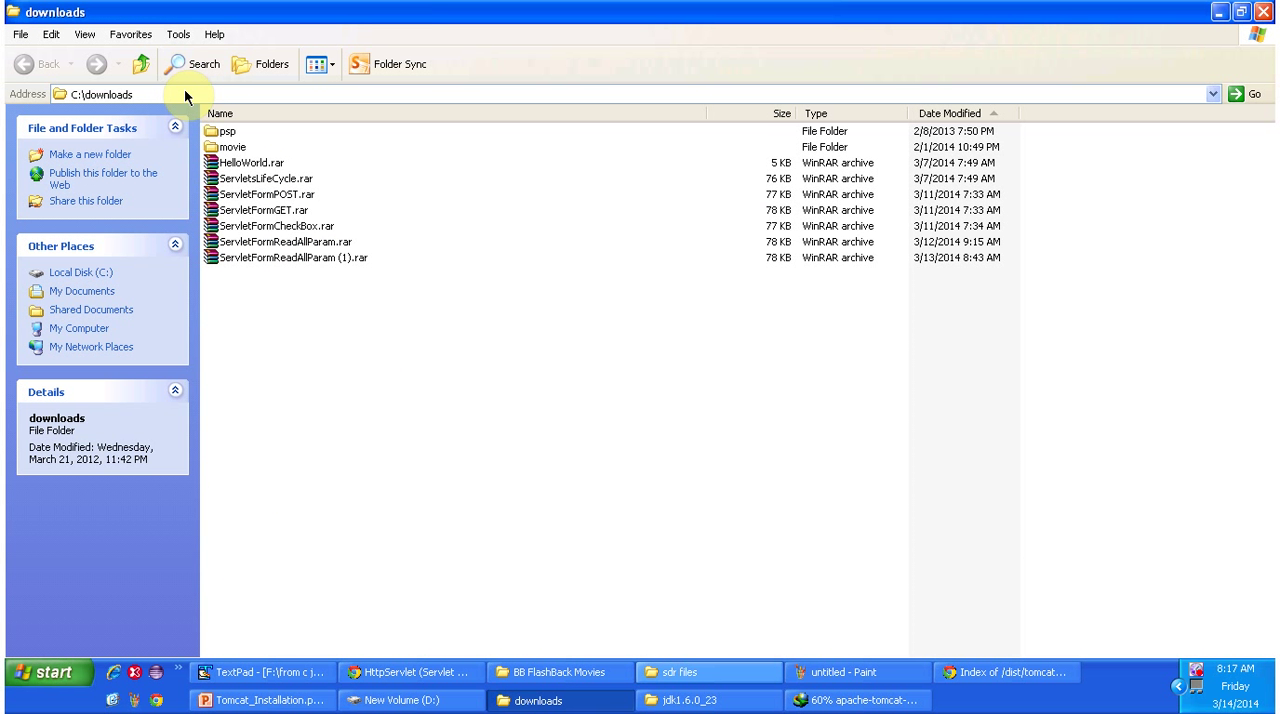
mouse_move(1170, 95)
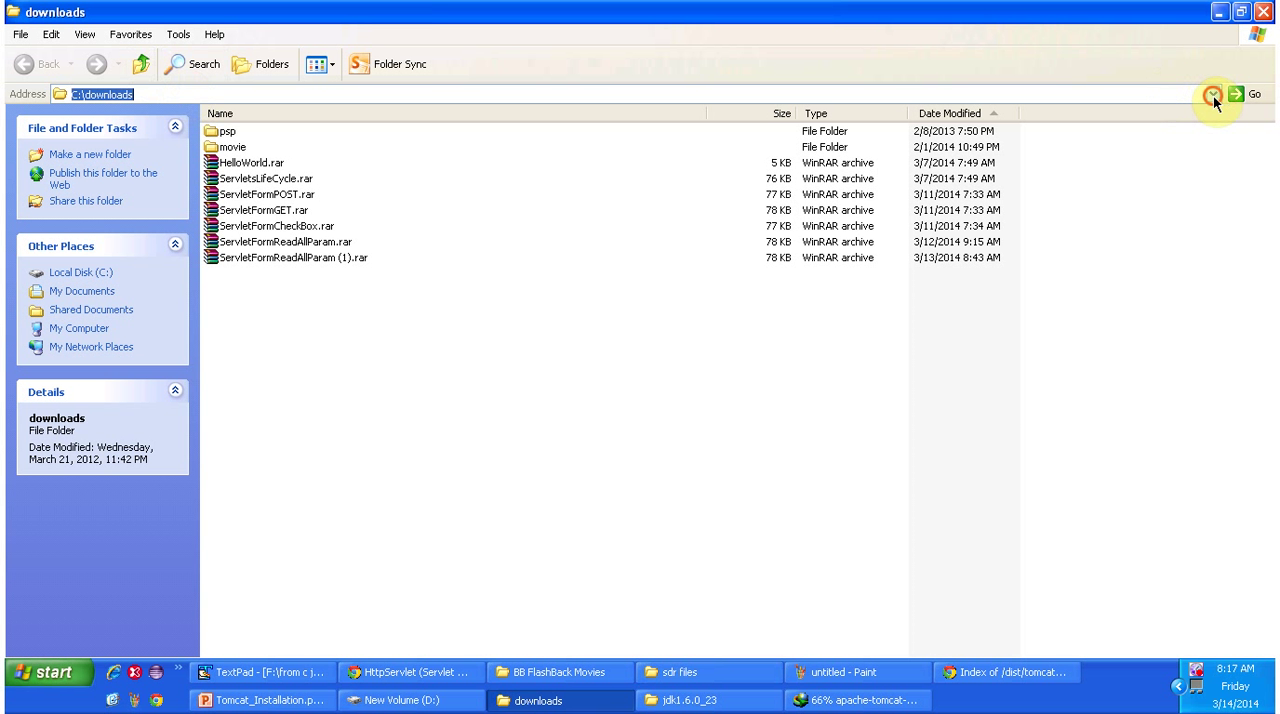
left_click(1212, 94)
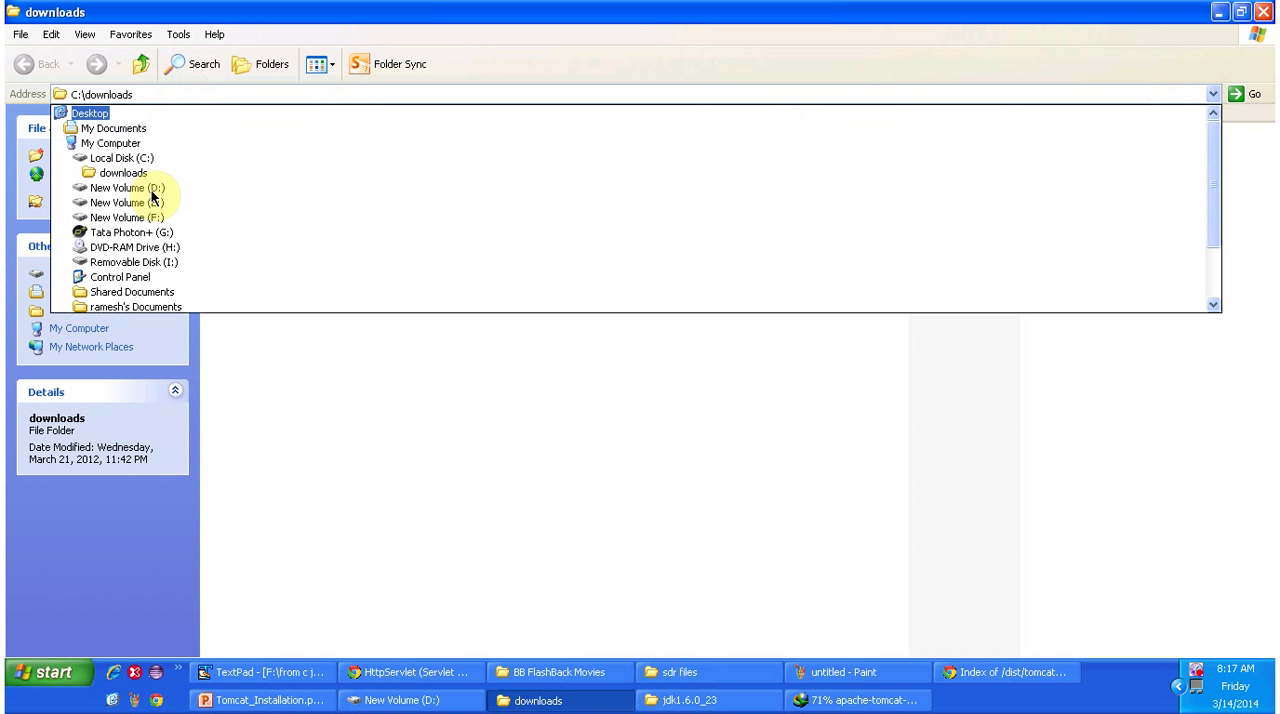
left_click(116, 188)
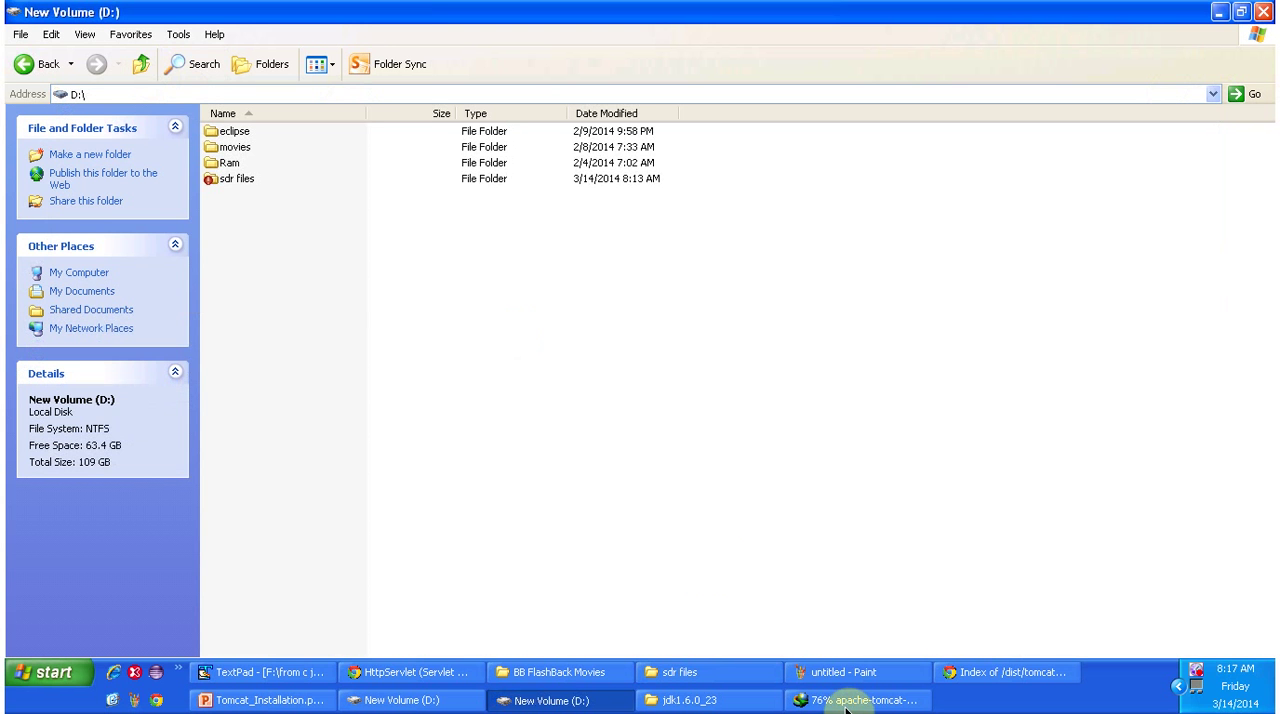
left_click(860, 700)
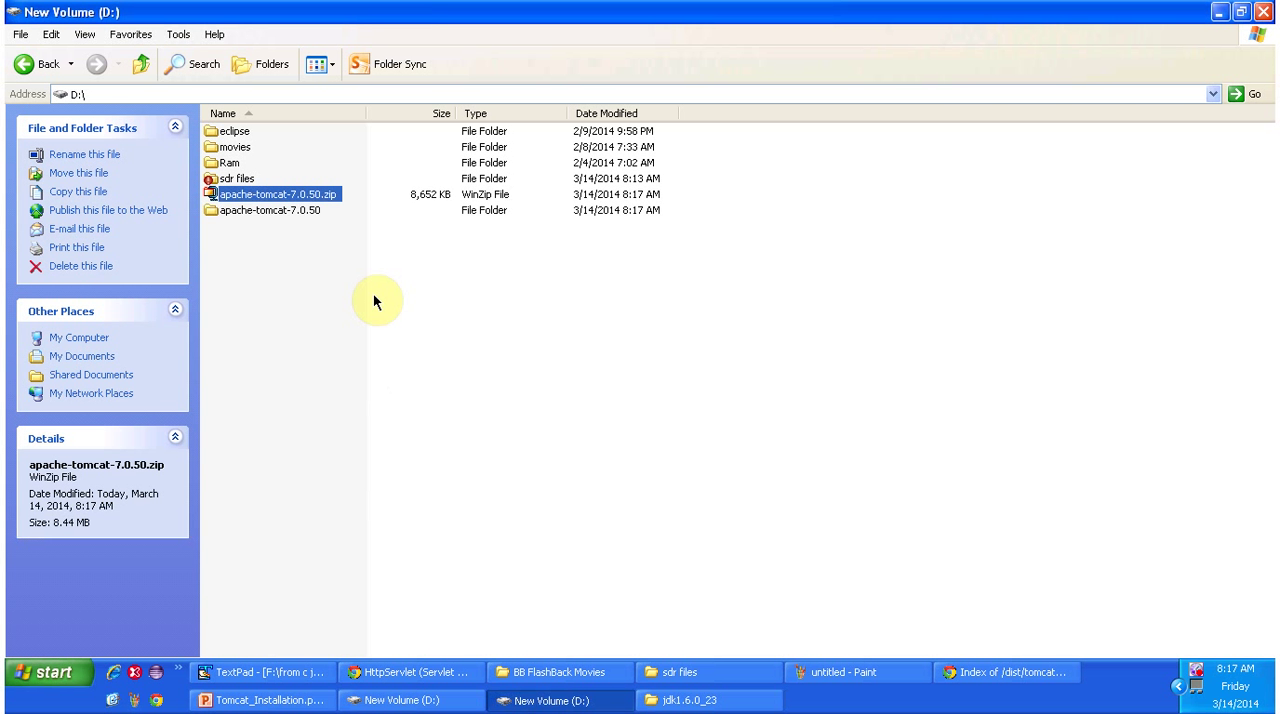
- Delete apache-tomcat-7.0.50.zip and open the extracted folder, renamed Tomcat
left_click(81, 265)
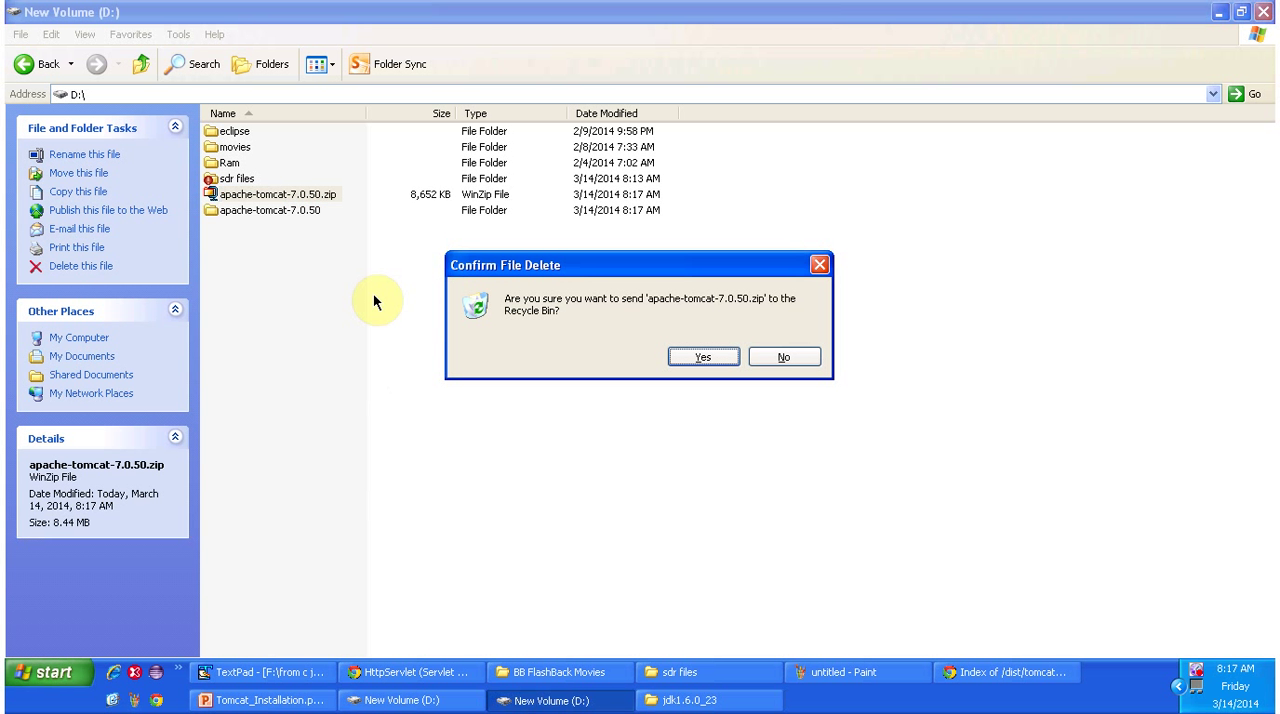
left_click(702, 357)
type("Tomcat")
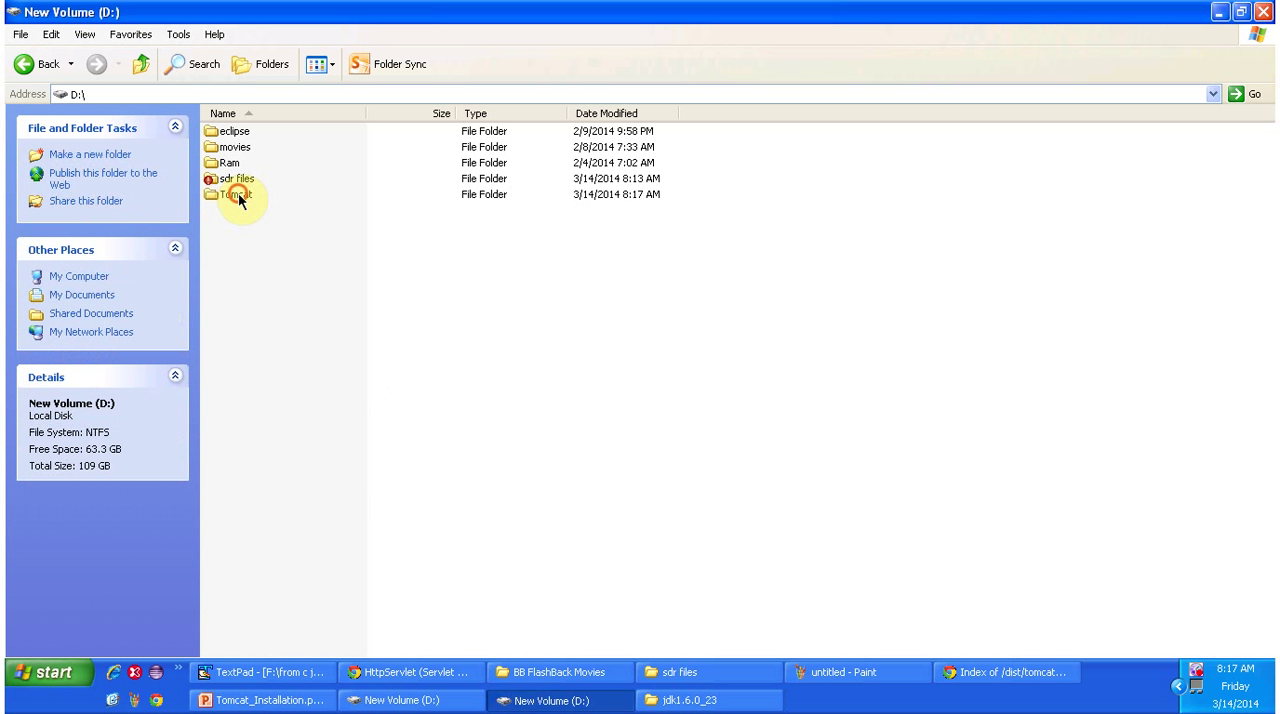
double_click(236, 194)
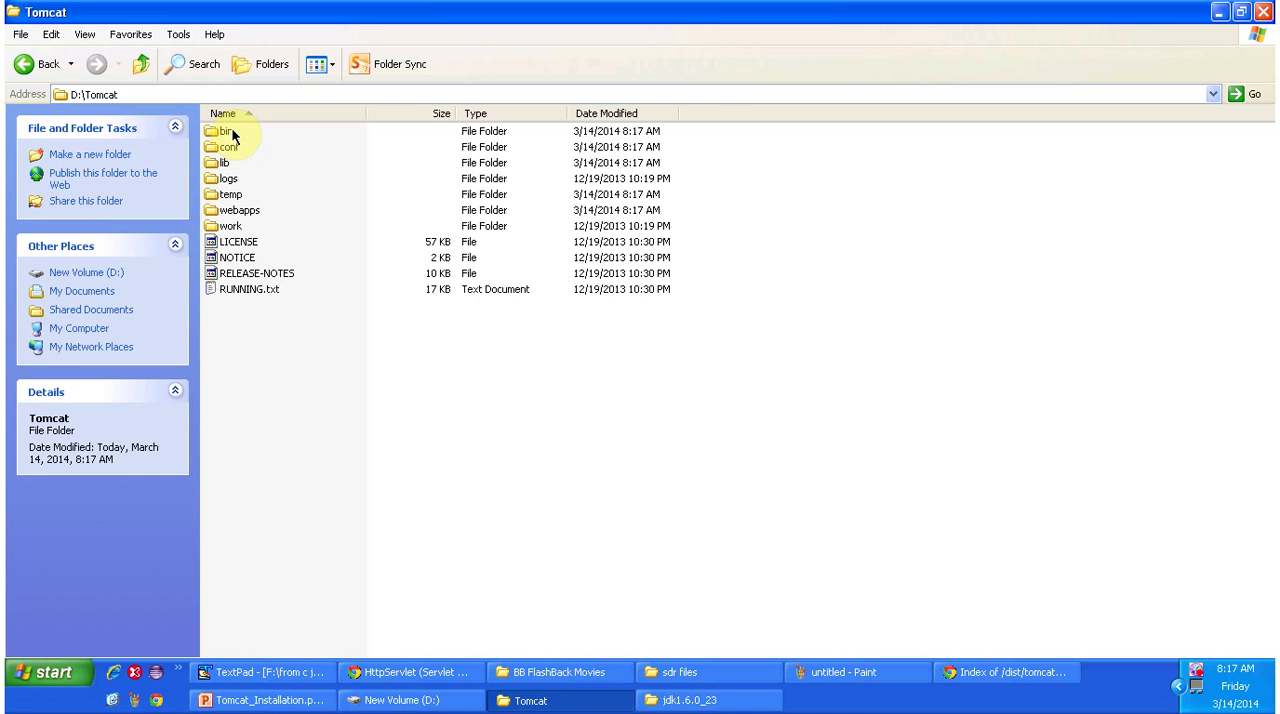
- Open catalina.bat from Tomcat's bin folder in TextPad
double_click(222, 131)
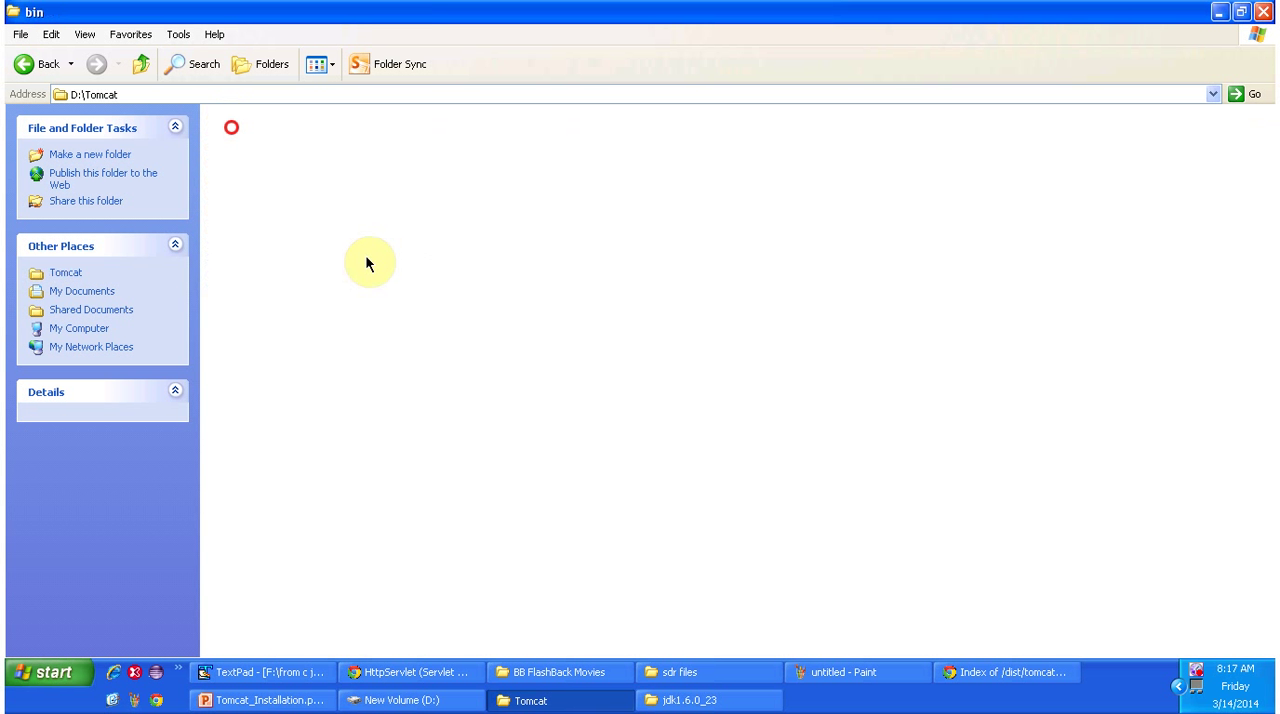
double_click(231, 127)
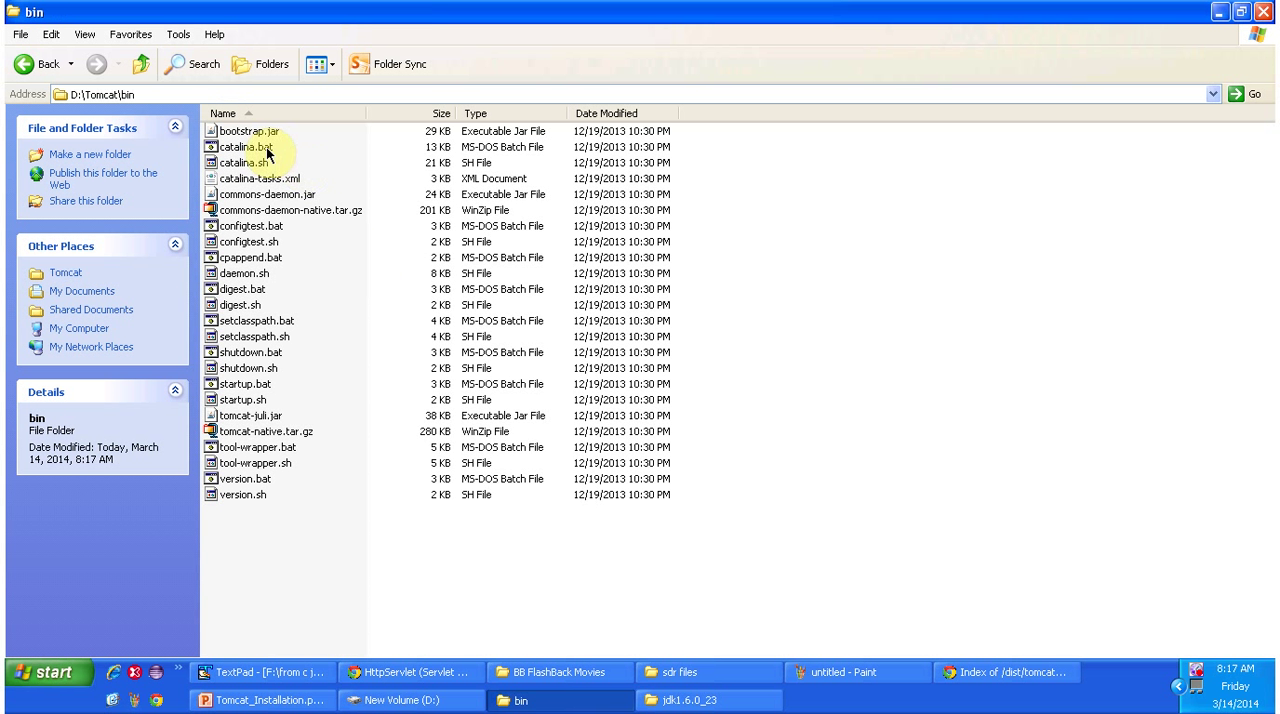
left_click(245, 147)
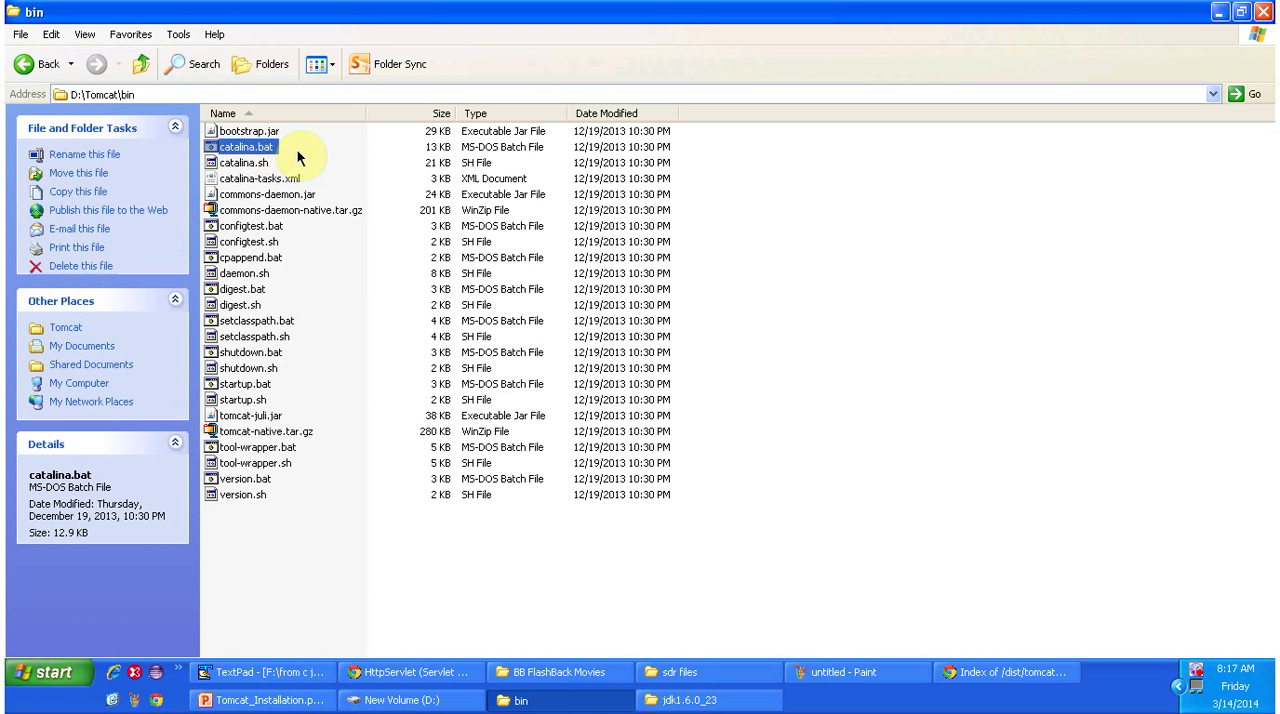
right_click(245, 147)
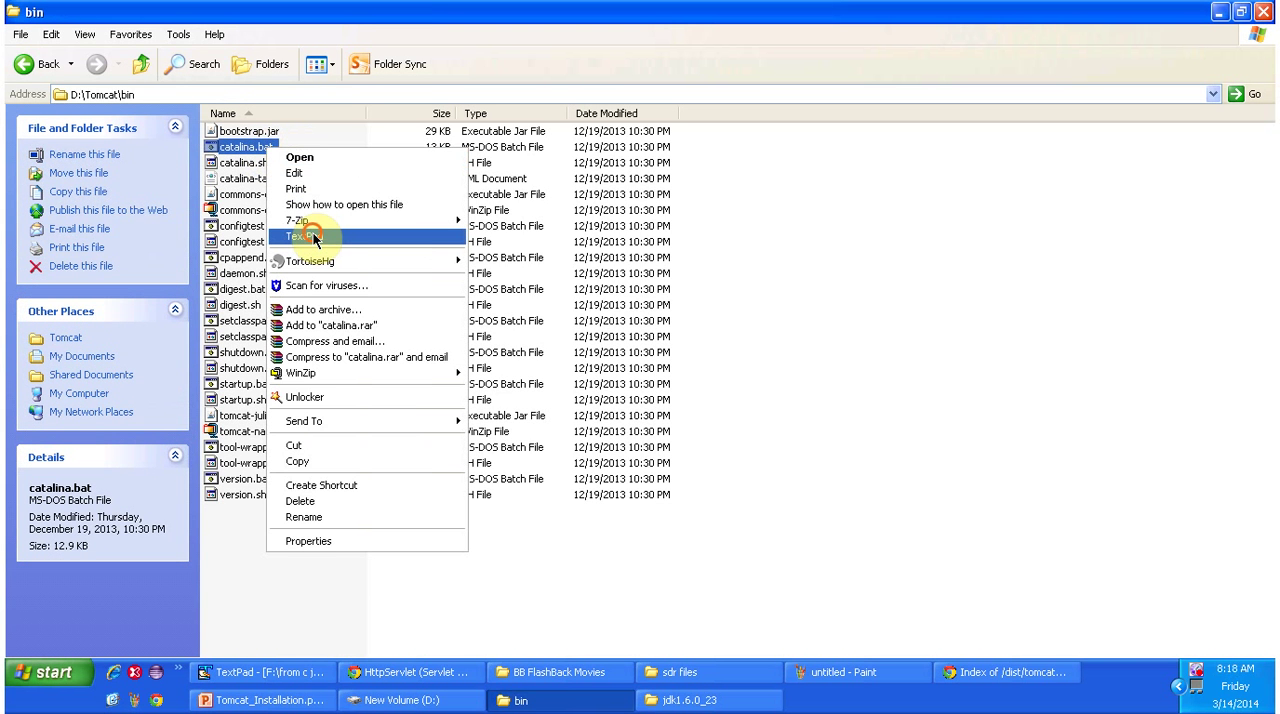
left_click(303, 236)
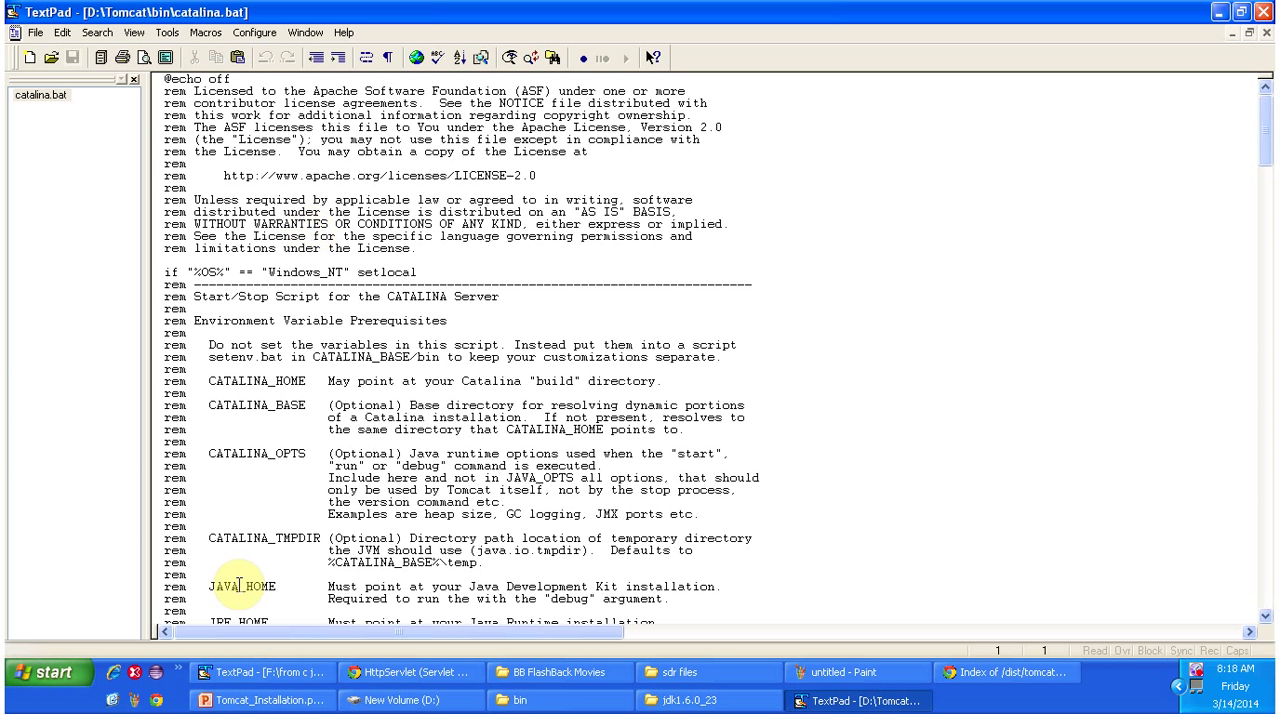
- Insert 'set JAVA_HOME=C:\Java\jdk1.6.0_23' at the top of catalina.bat and save
right_click(240, 586)
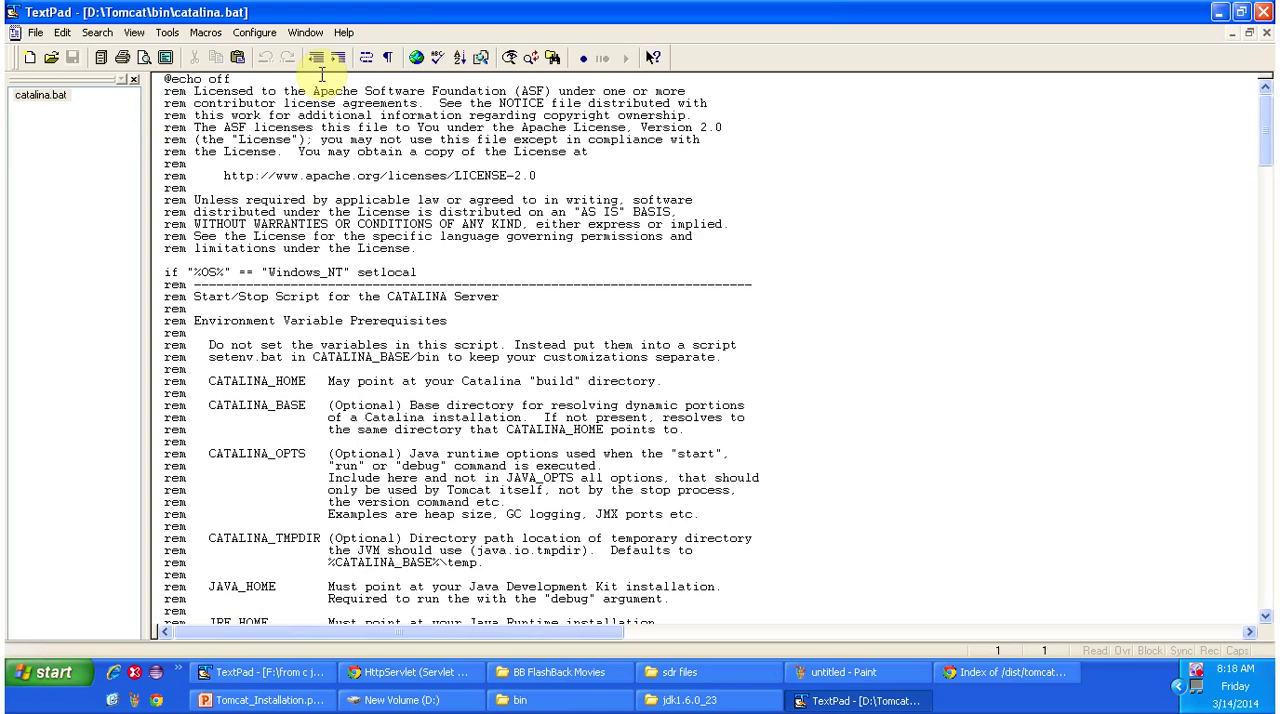
type("s")
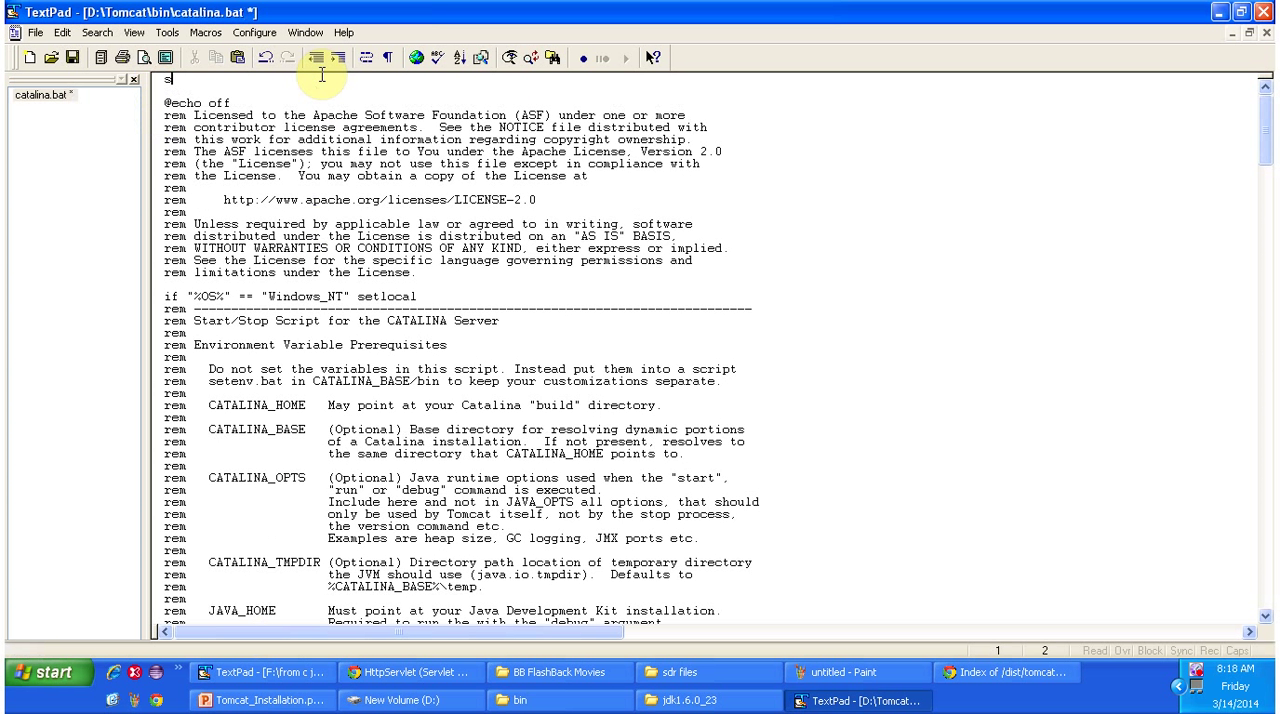
type("et")
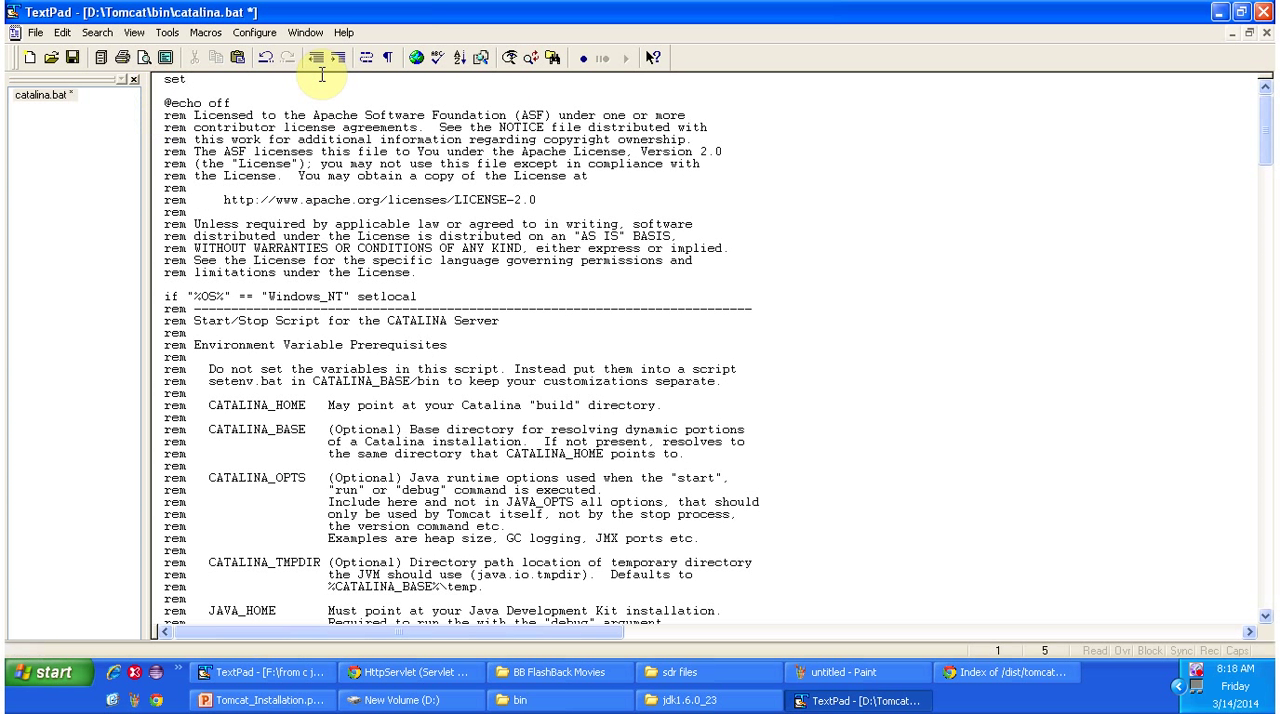
type("JAVA_HOME=")
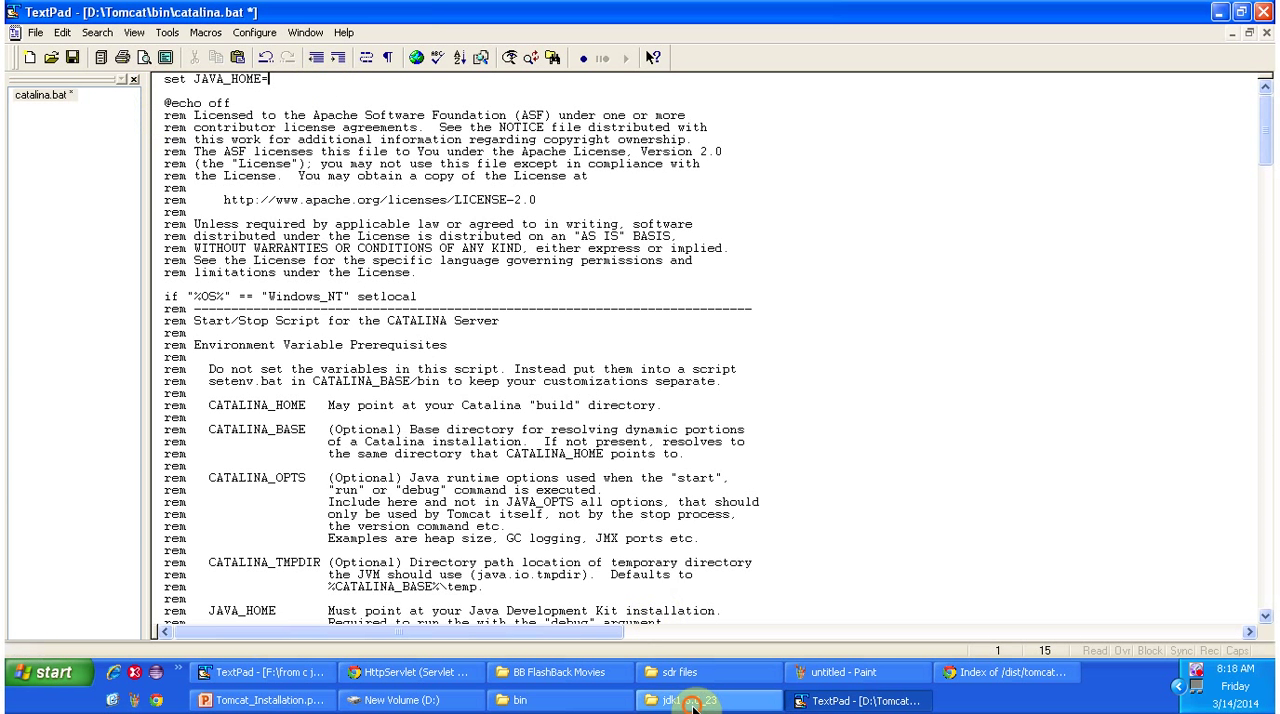
left_click(685, 700)
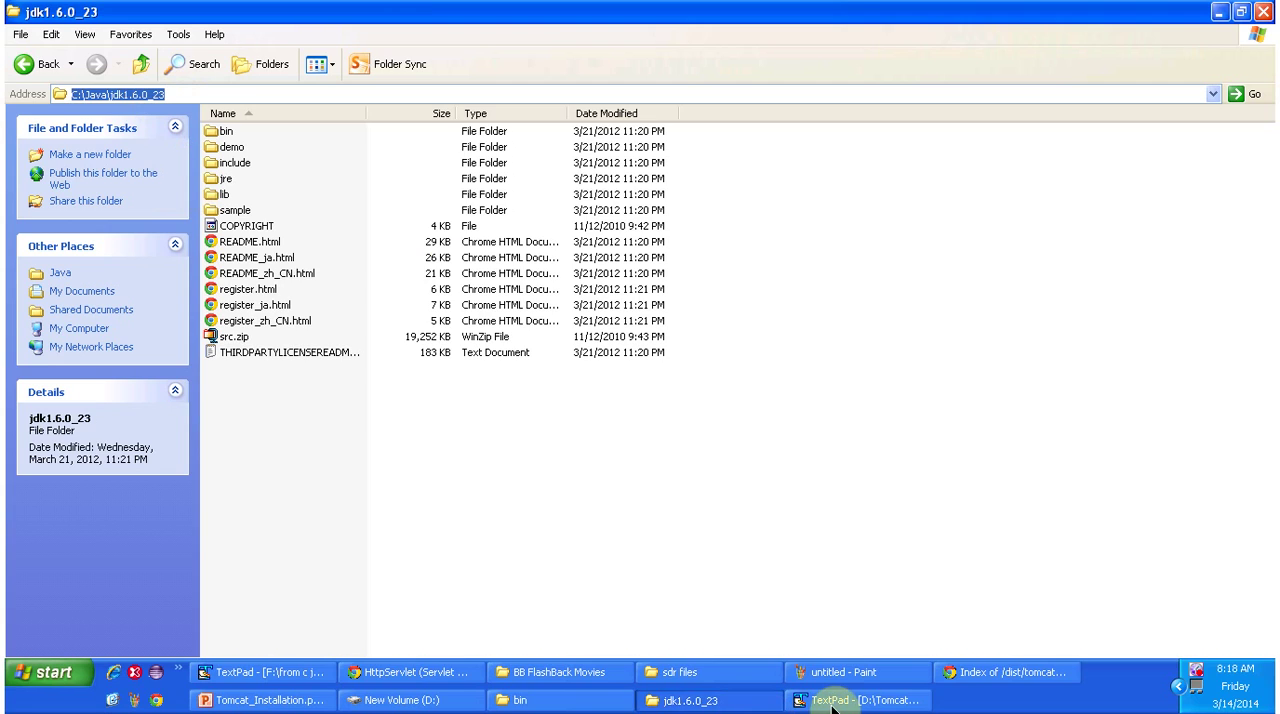
left_click(858, 700)
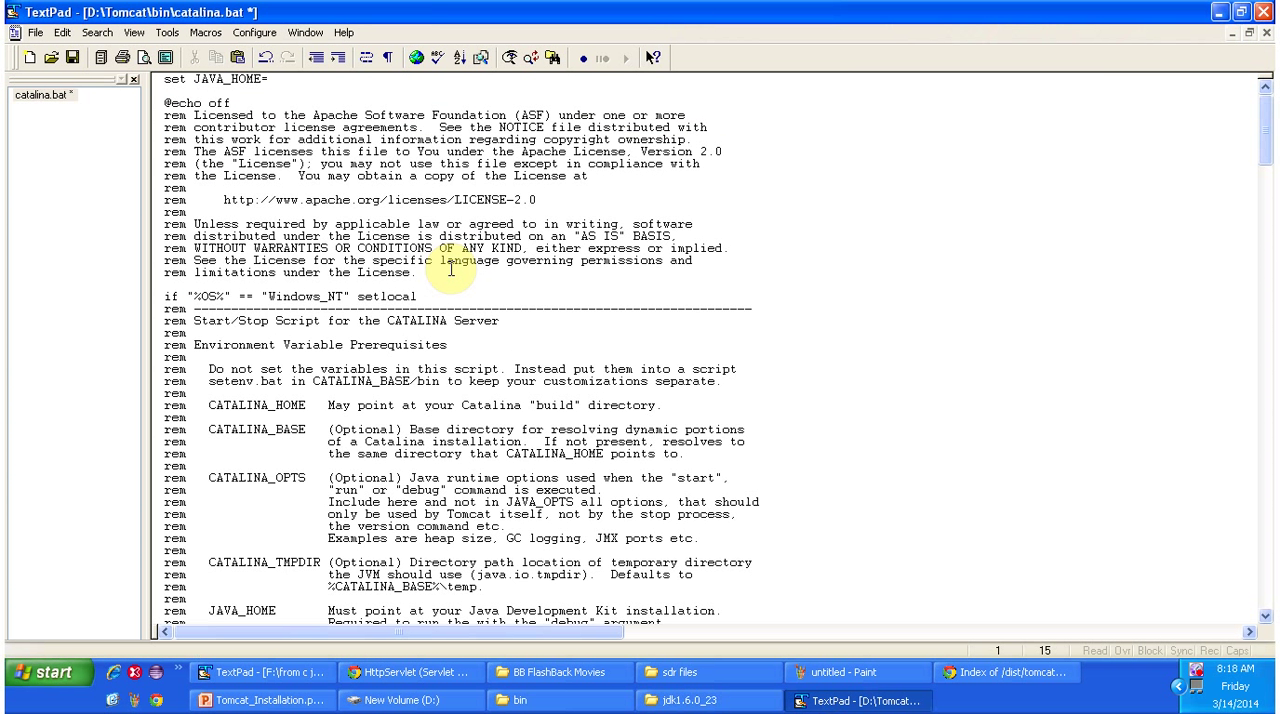
type("C:\\Java\\jdk1.6.0_23")
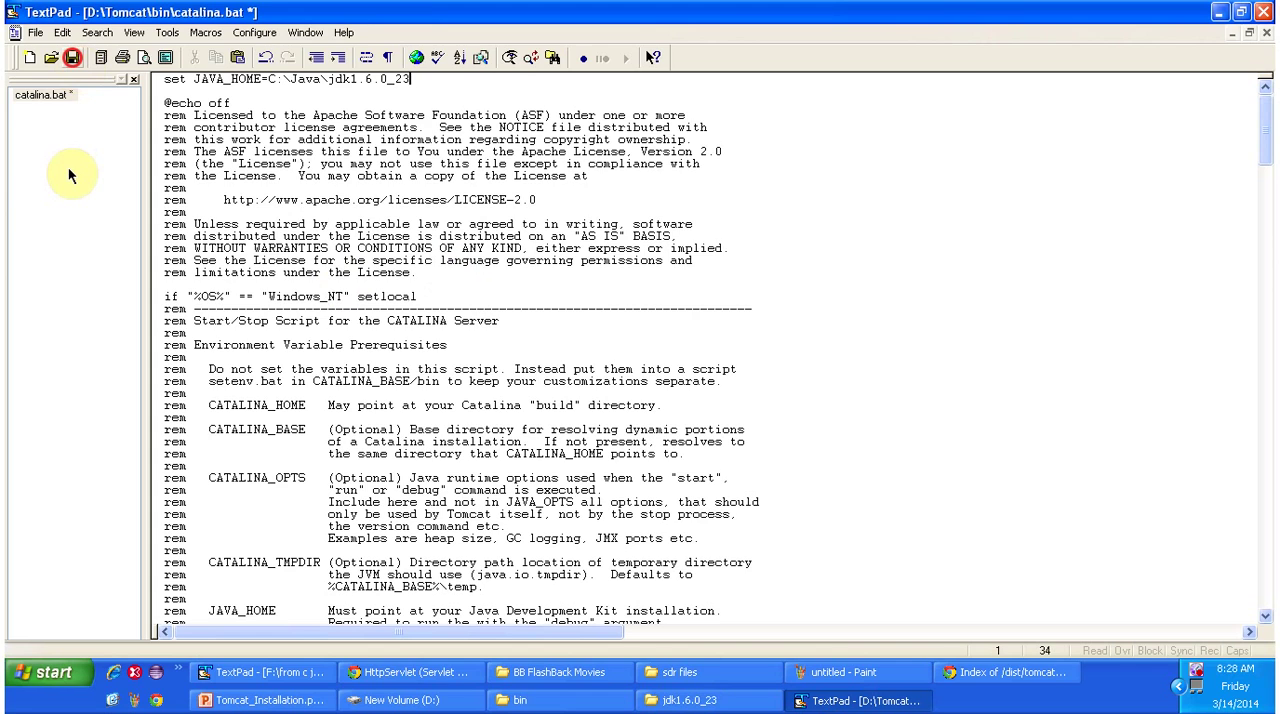
left_click(44, 671)
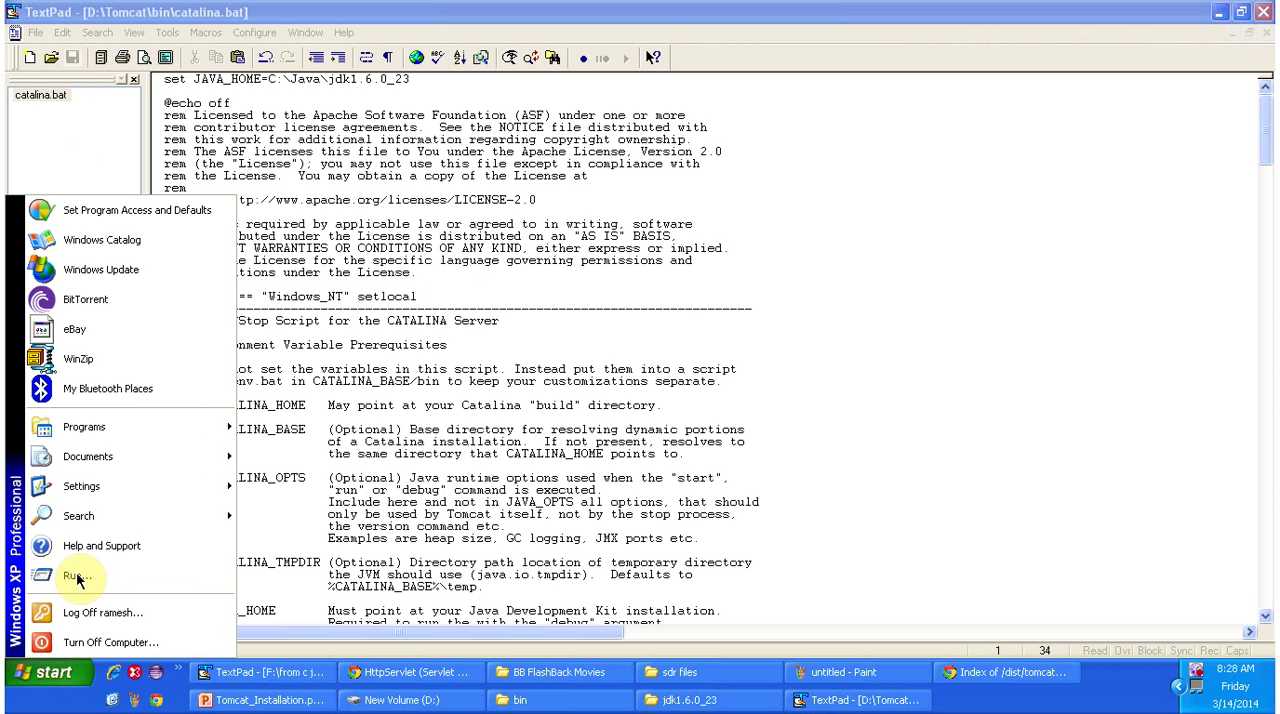
- Open a Command Prompt and change into the D:\Tomcat folder
left_click(77, 576)
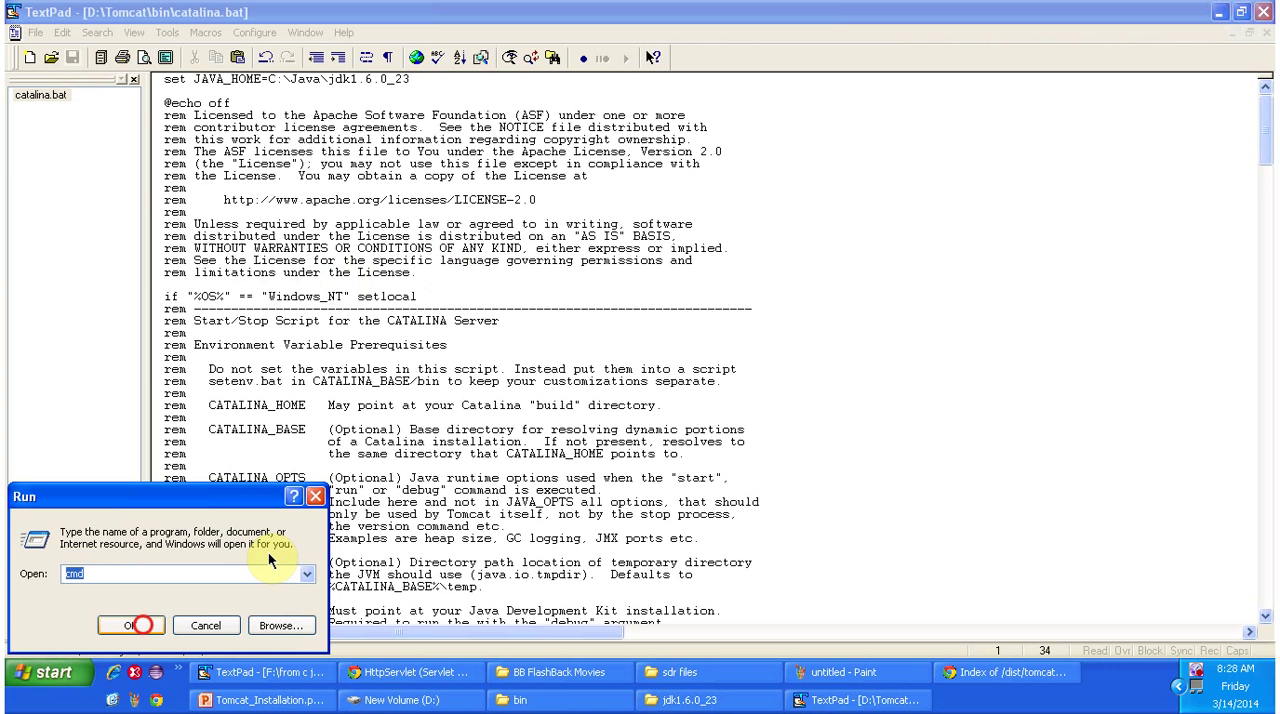
left_click(130, 625)
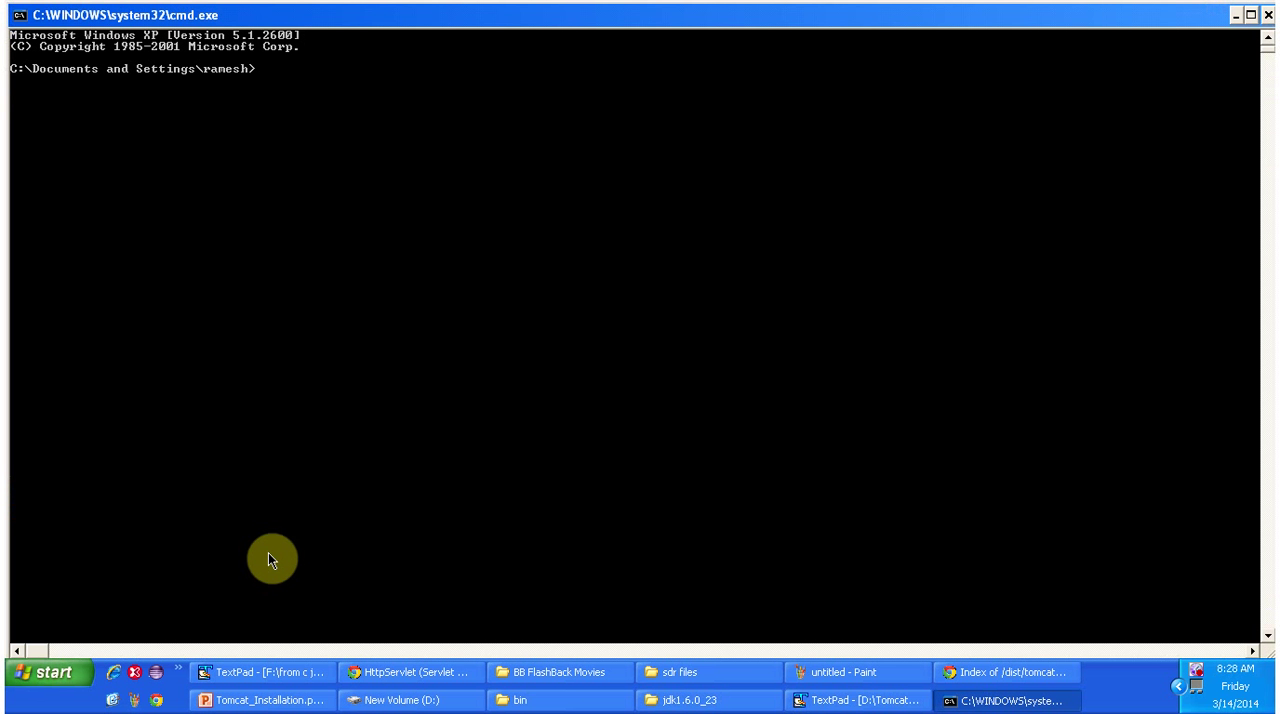
type("D:")
type("c")
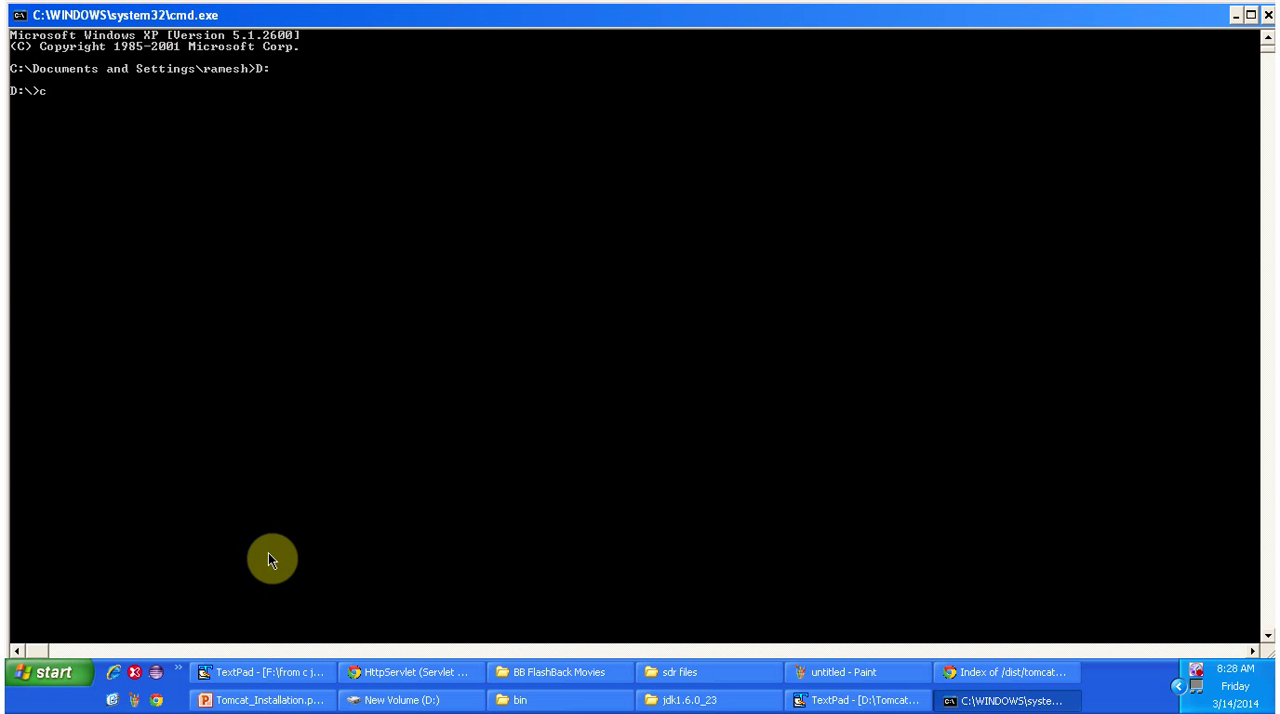
type("d tom")
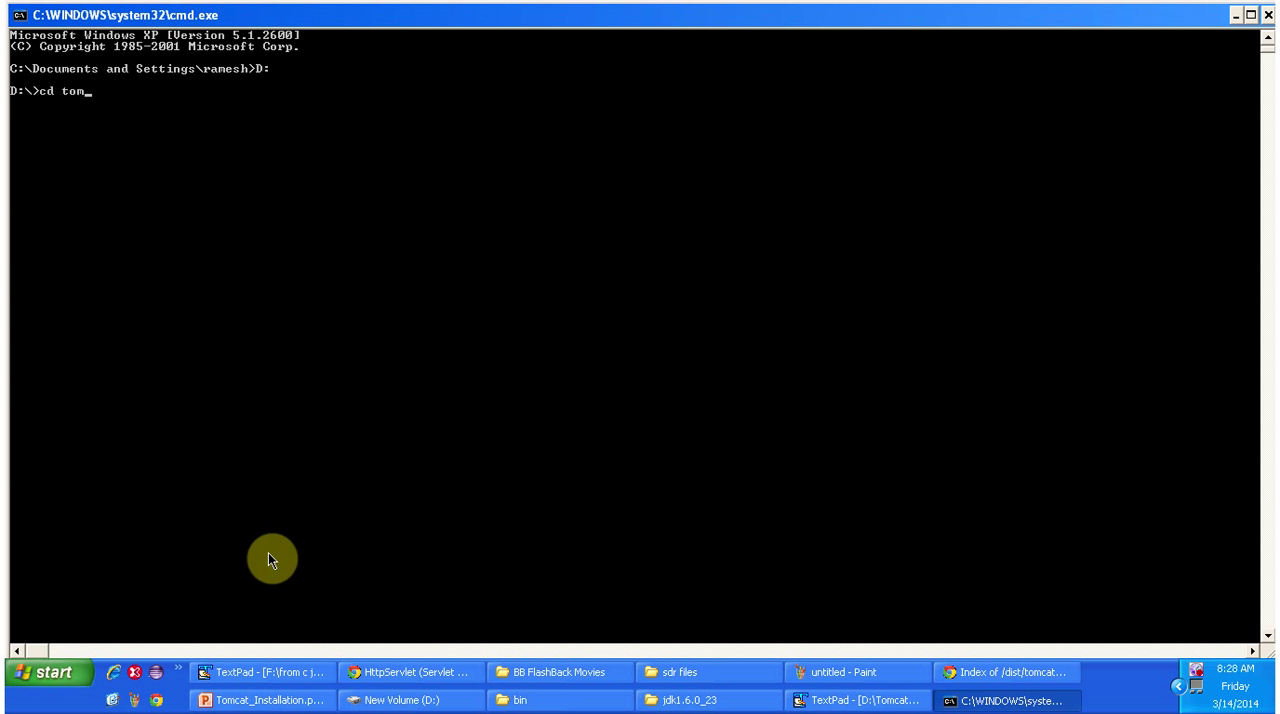
key("Return")
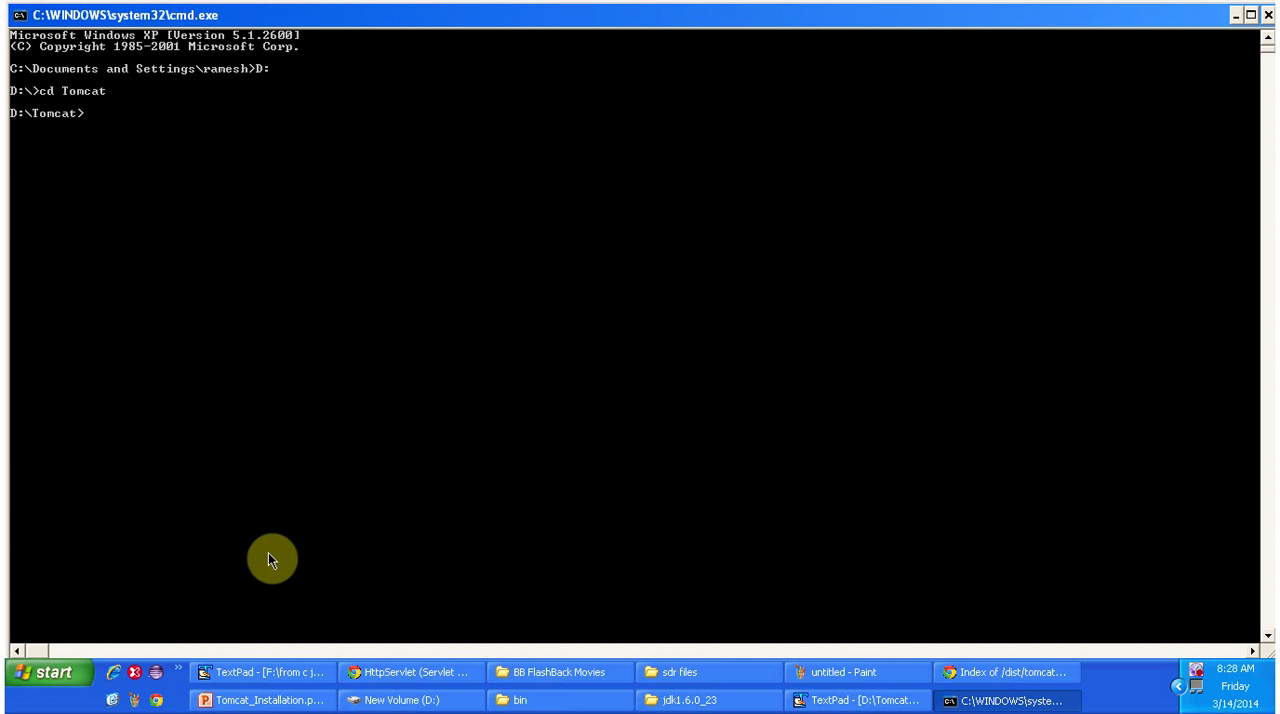
- Move into bin and start the server with 'catalina.bat run'
type("cd")
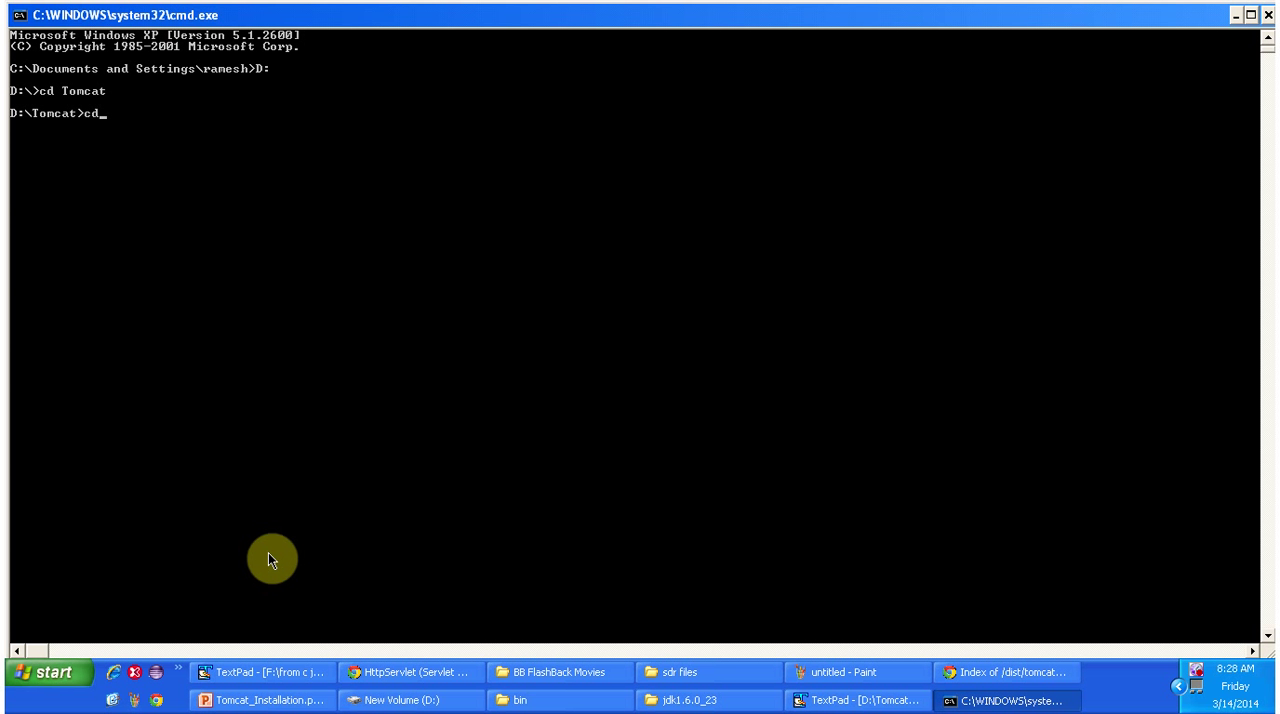
type("bi")
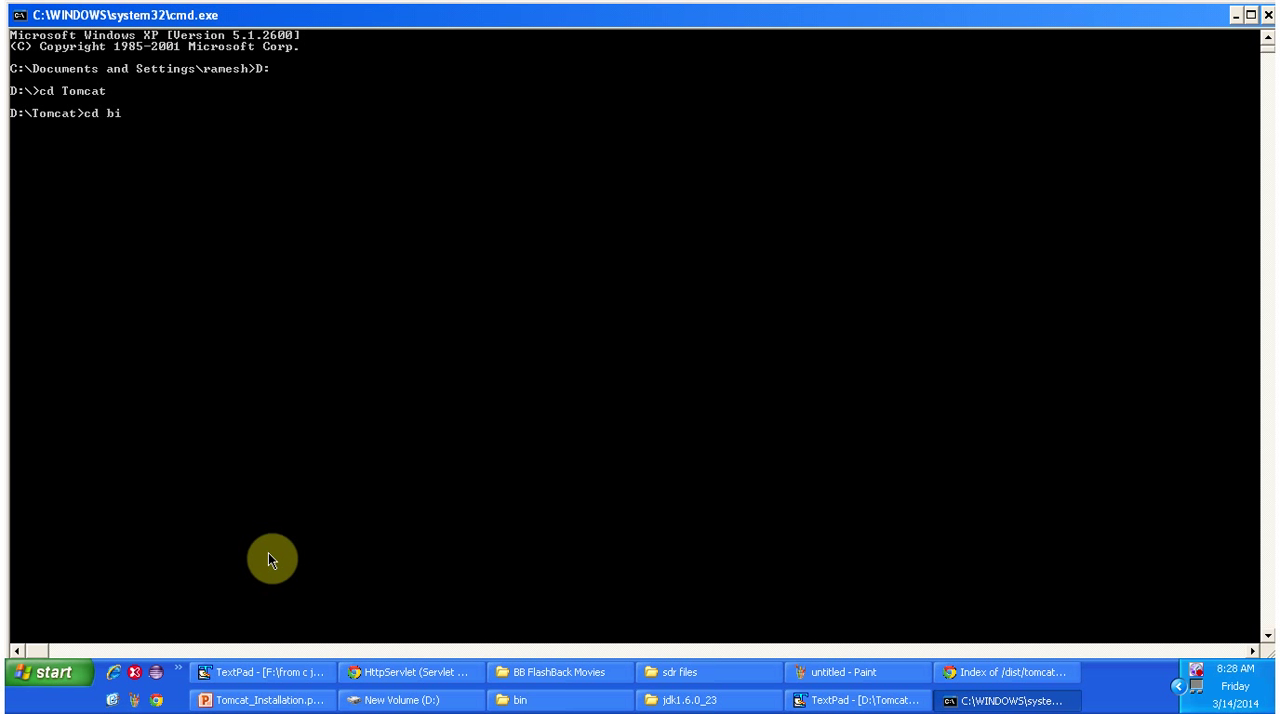
key("Return")
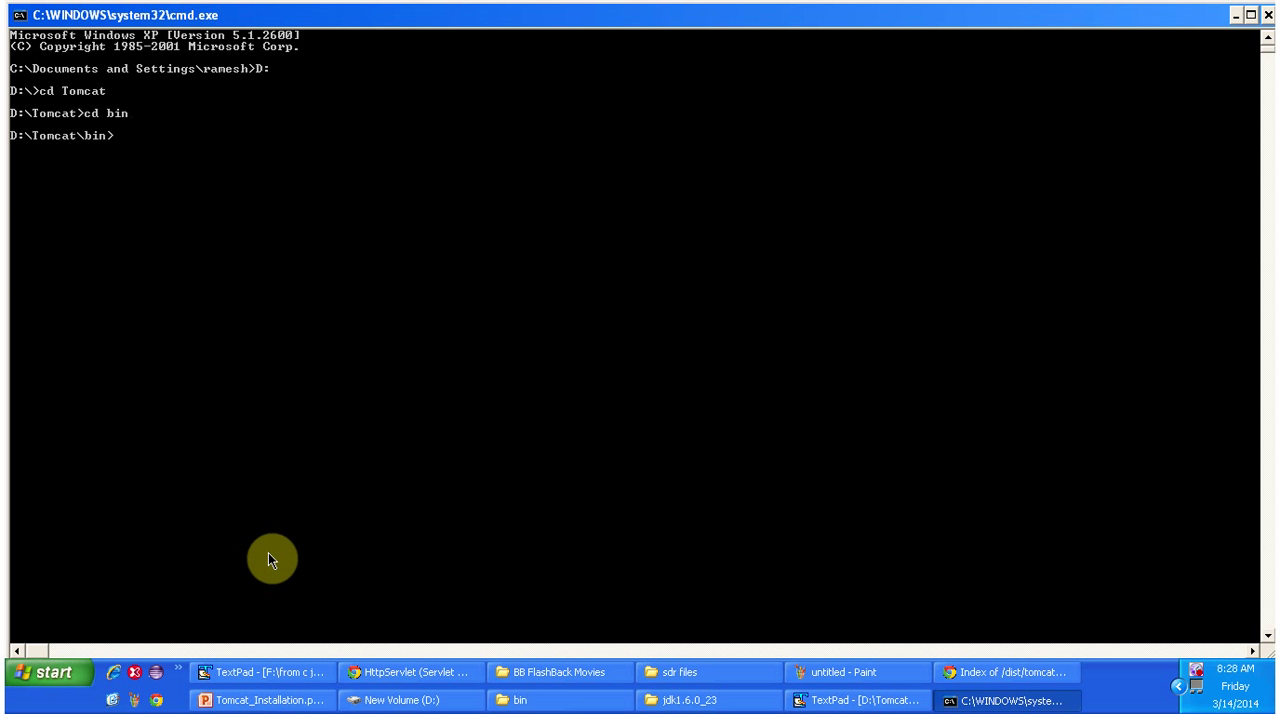
type("c")
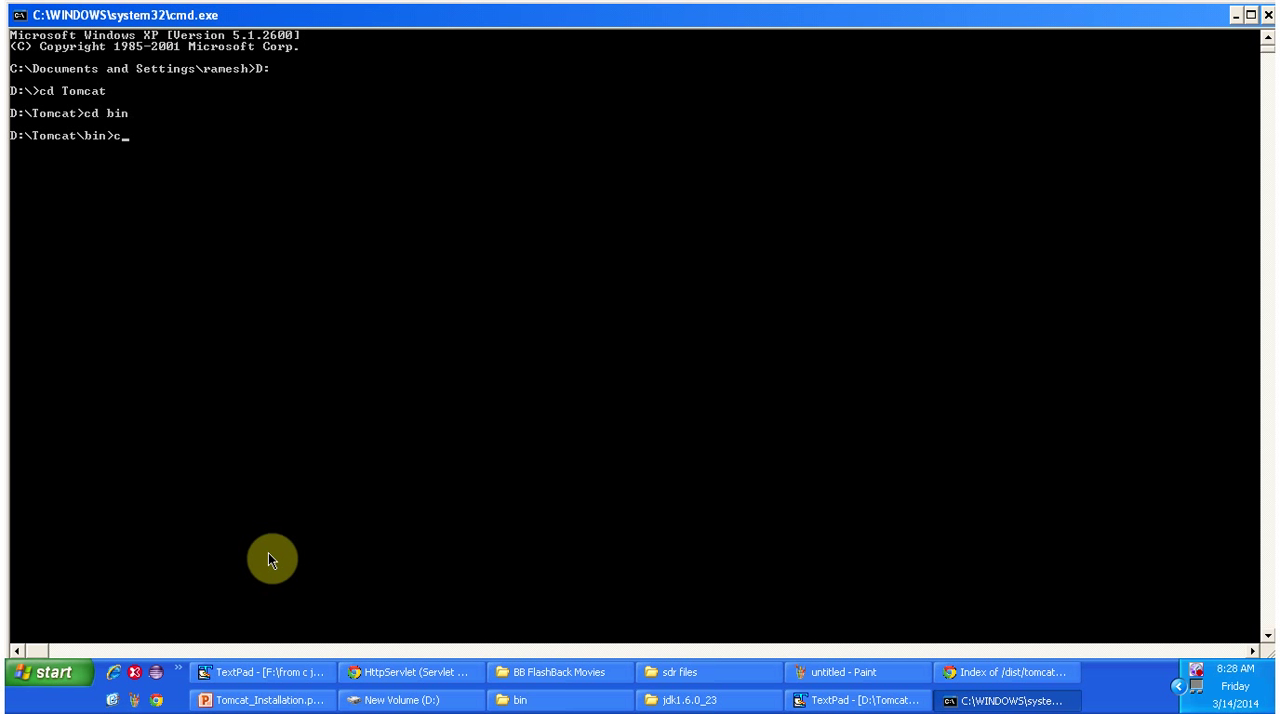
type("atalina.bat")
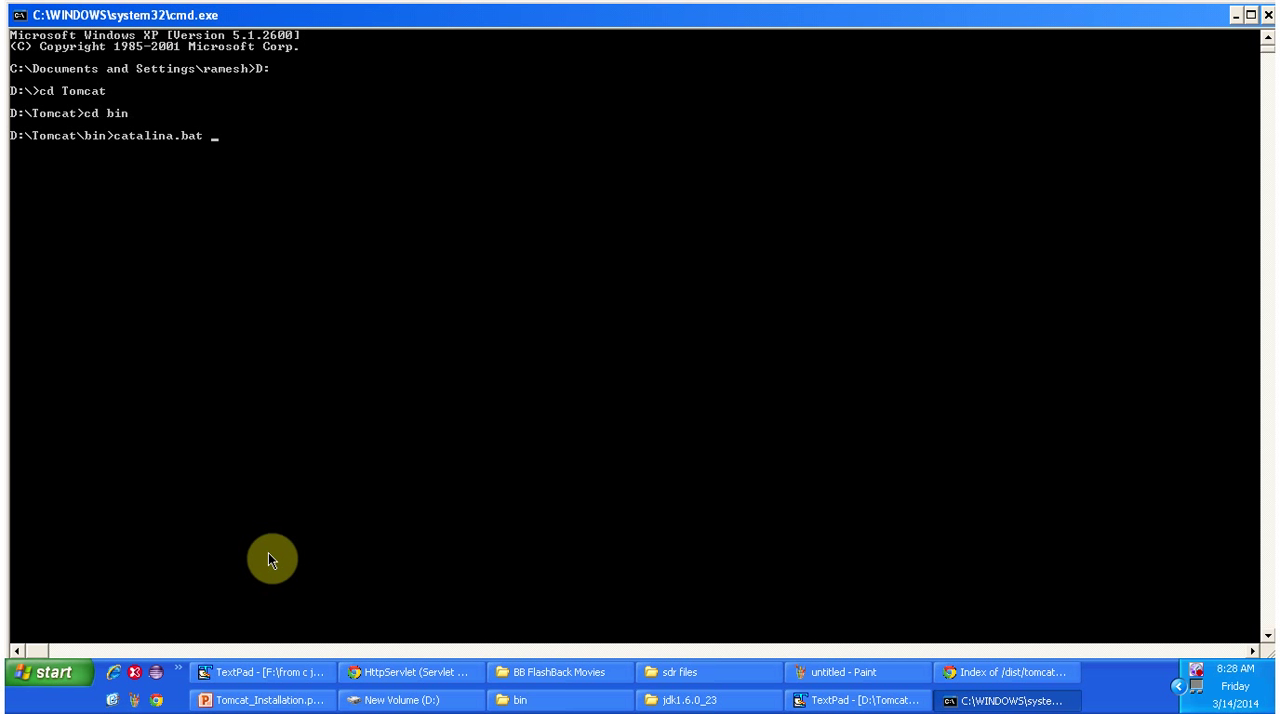
type("r")
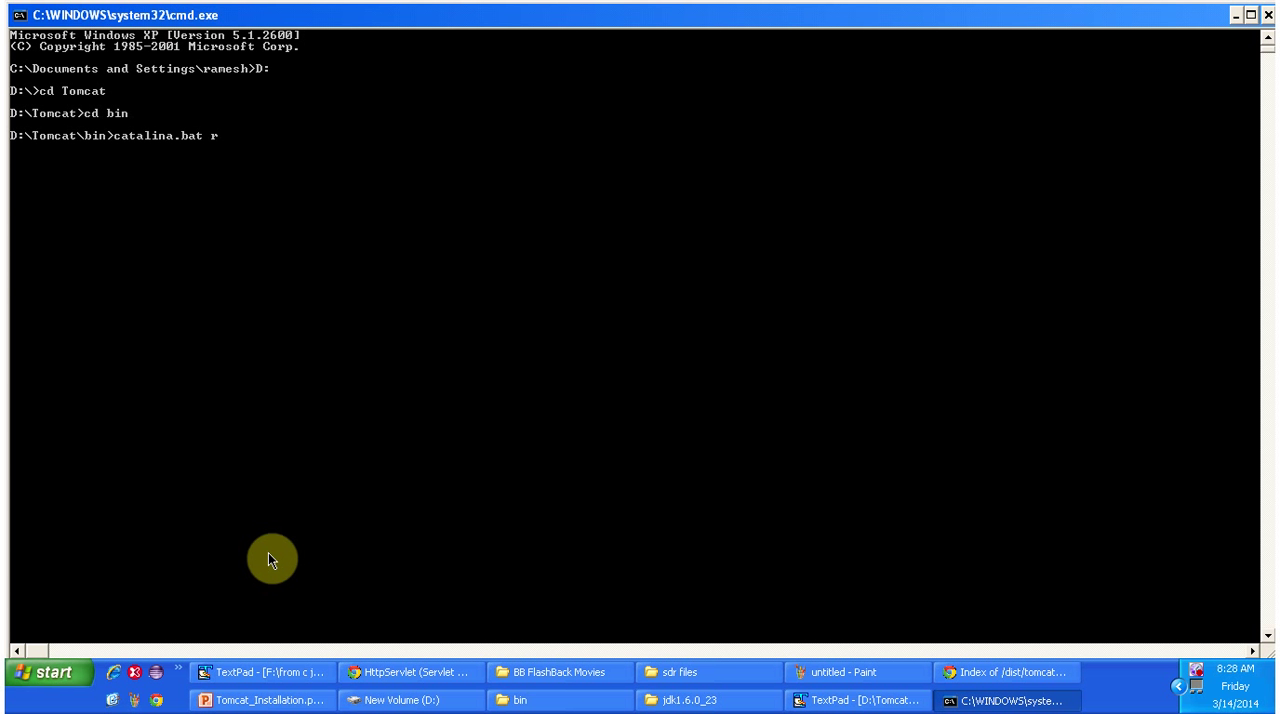
type("un")
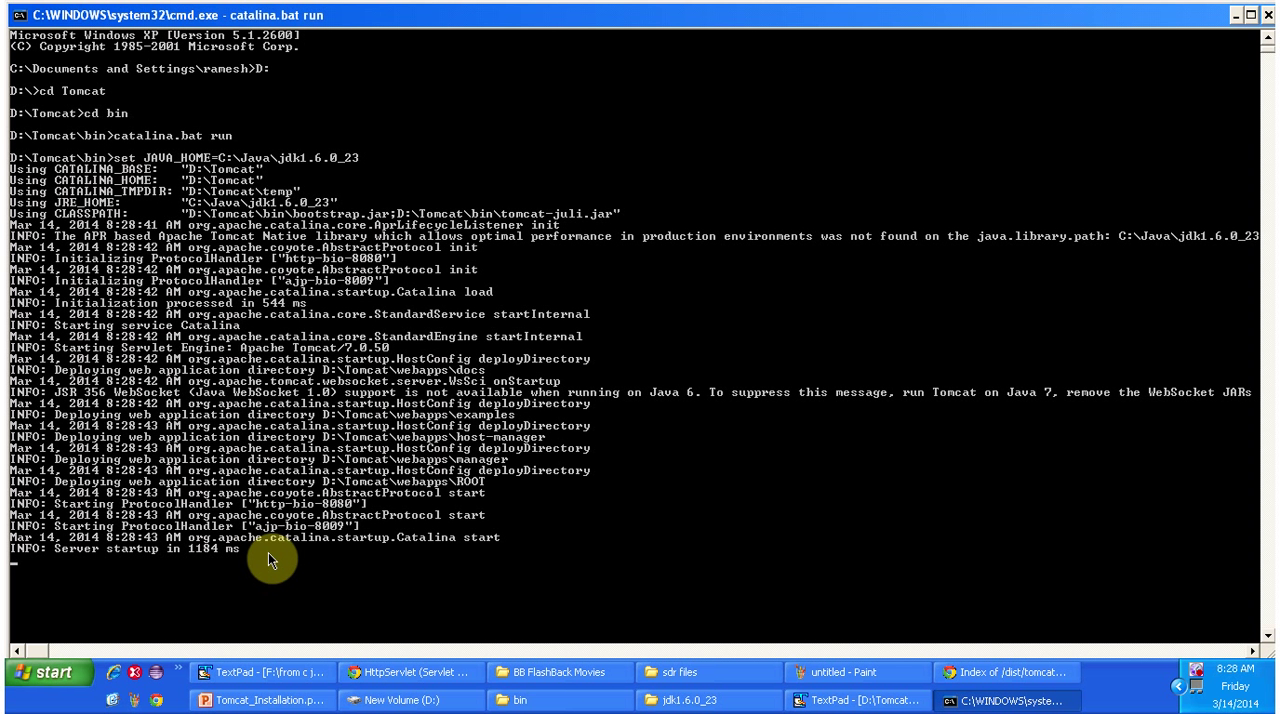
mouse_move(610, 544)
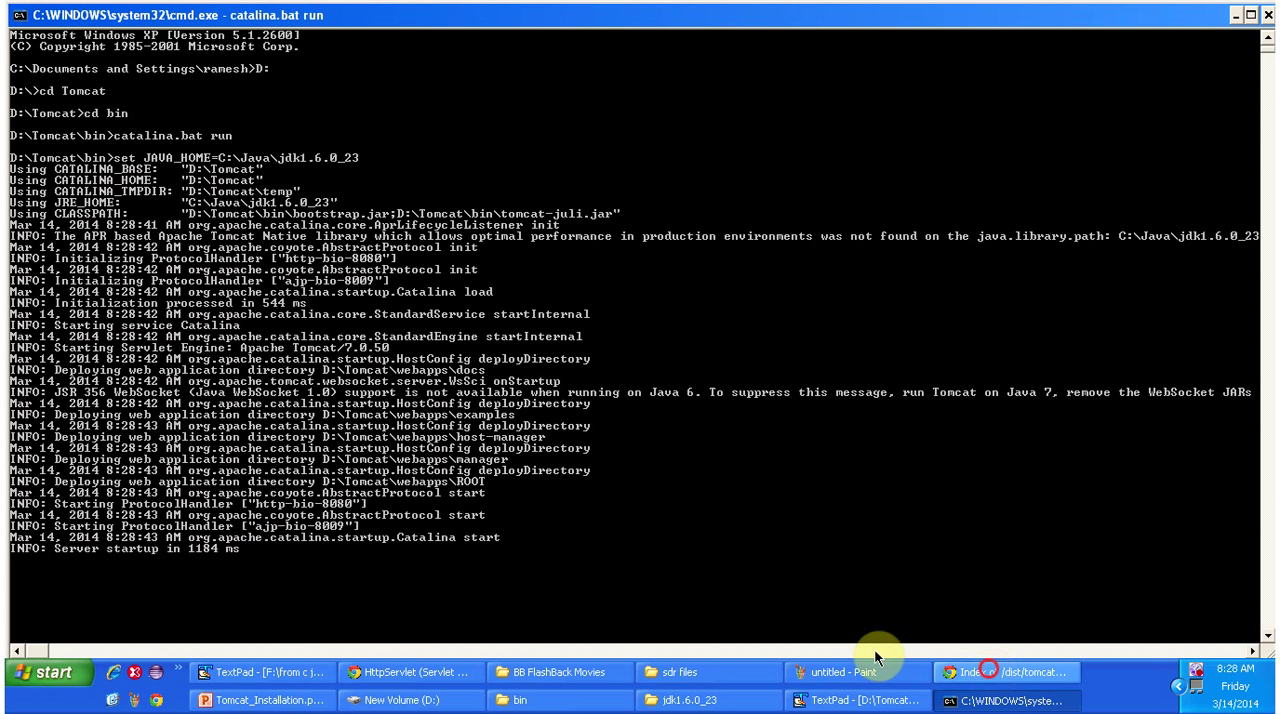
- Load localhost:8080 in a new Chrome tab to show the Tomcat 7.0.50 welcome page
left_click(1010, 672)
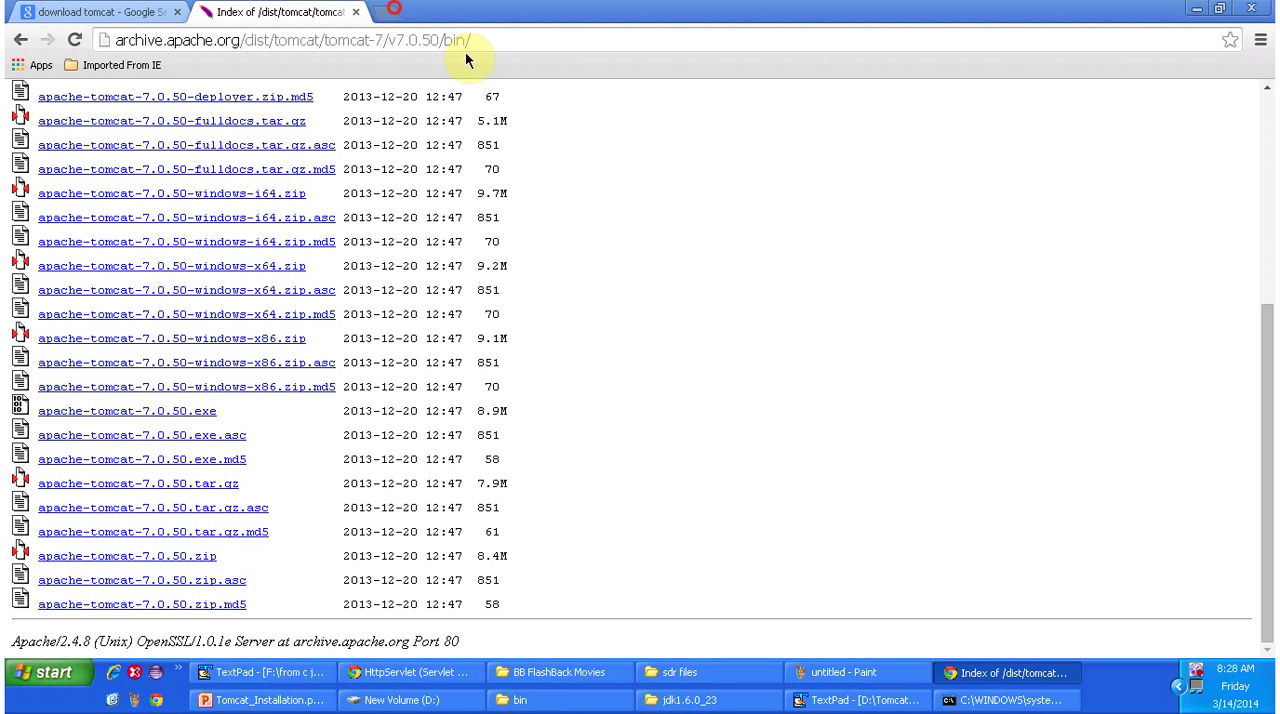
left_click(460, 12)
type("http://")
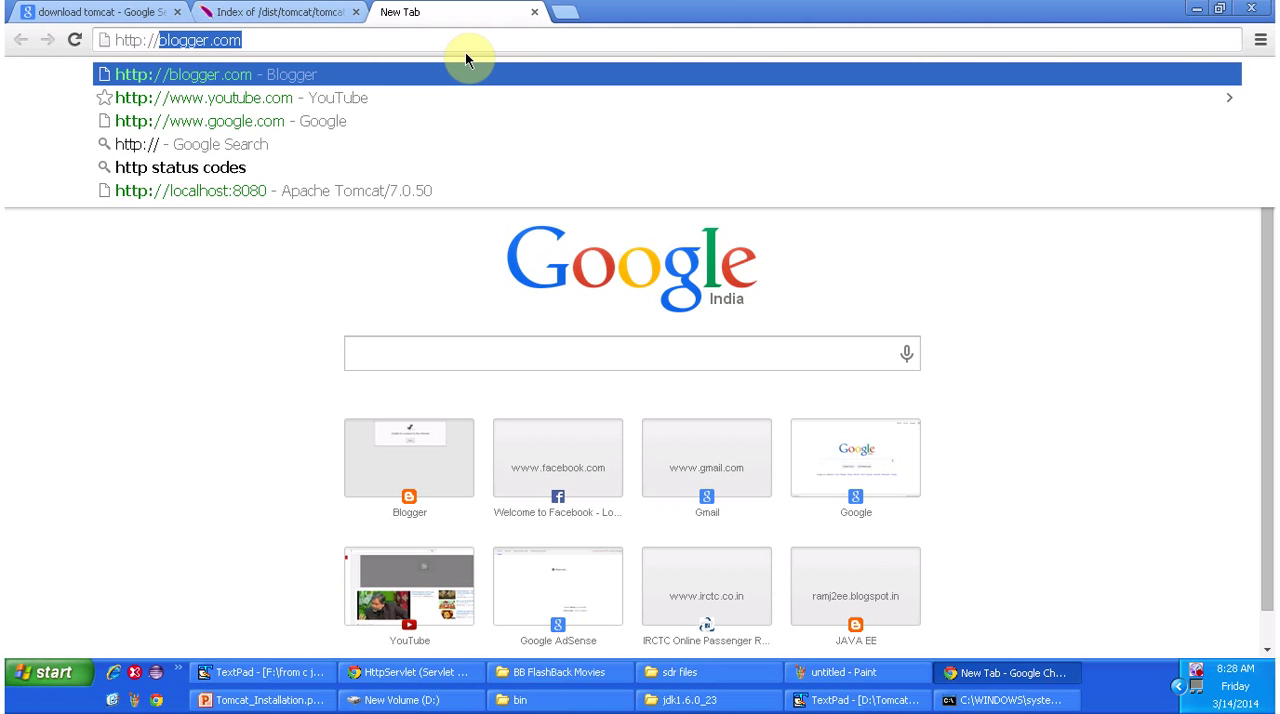
type("localhost:8080")
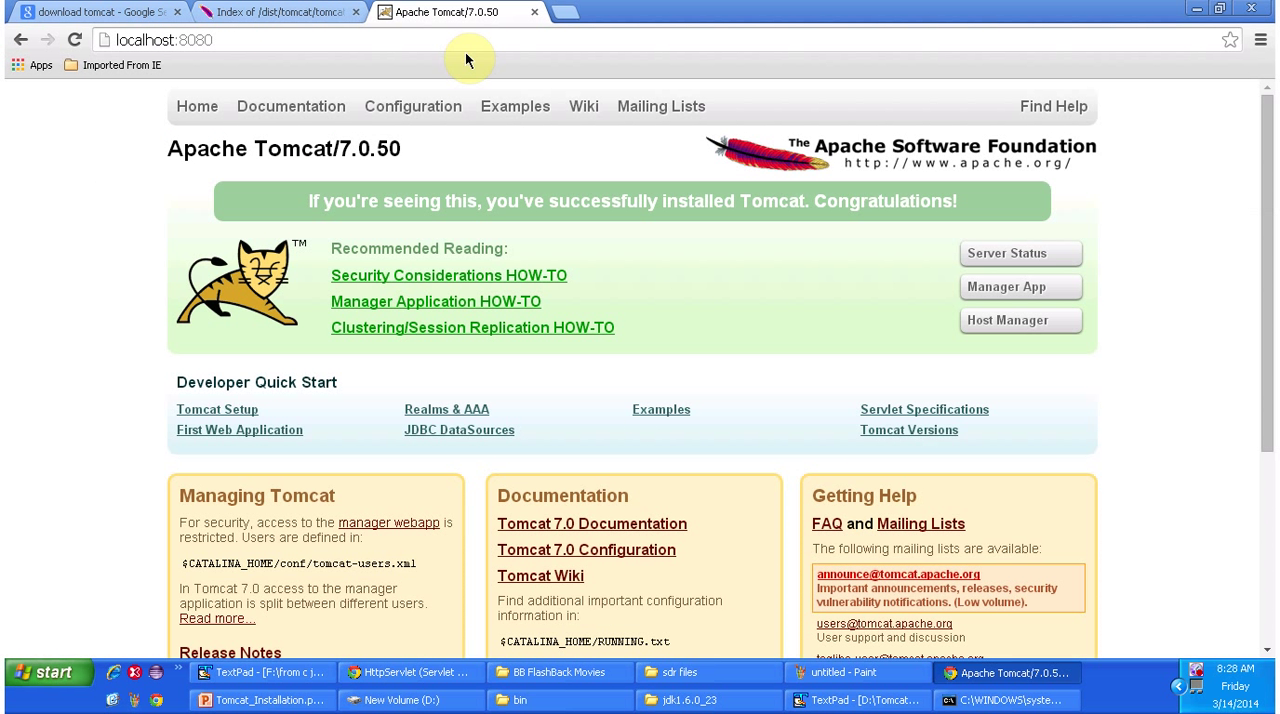
mouse_move(370, 328)
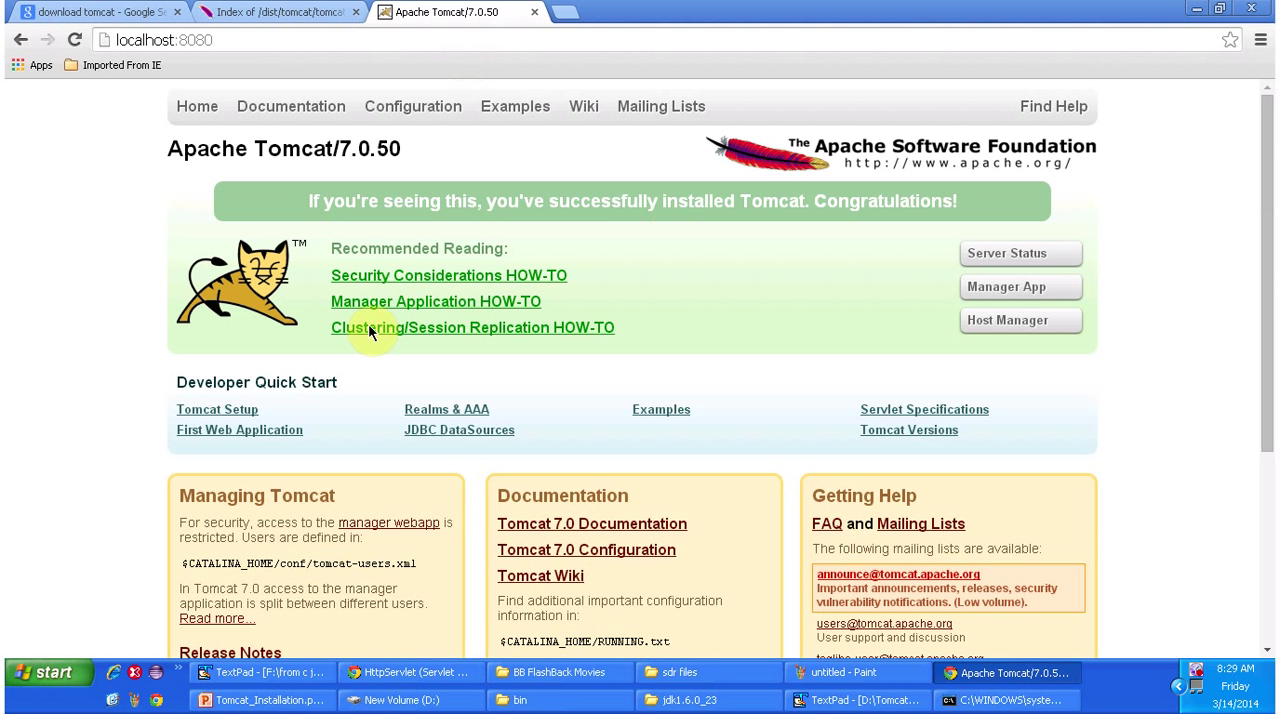
mouse_move(790, 281)
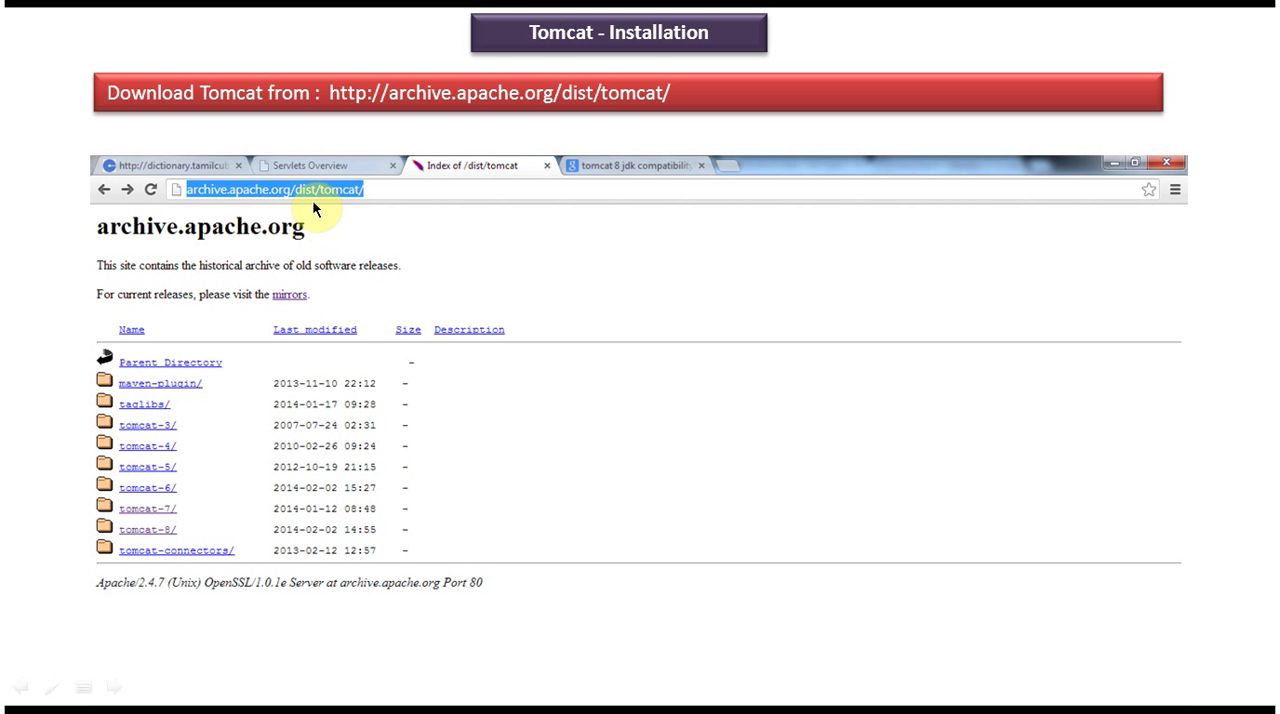
mouse_move(192, 515)
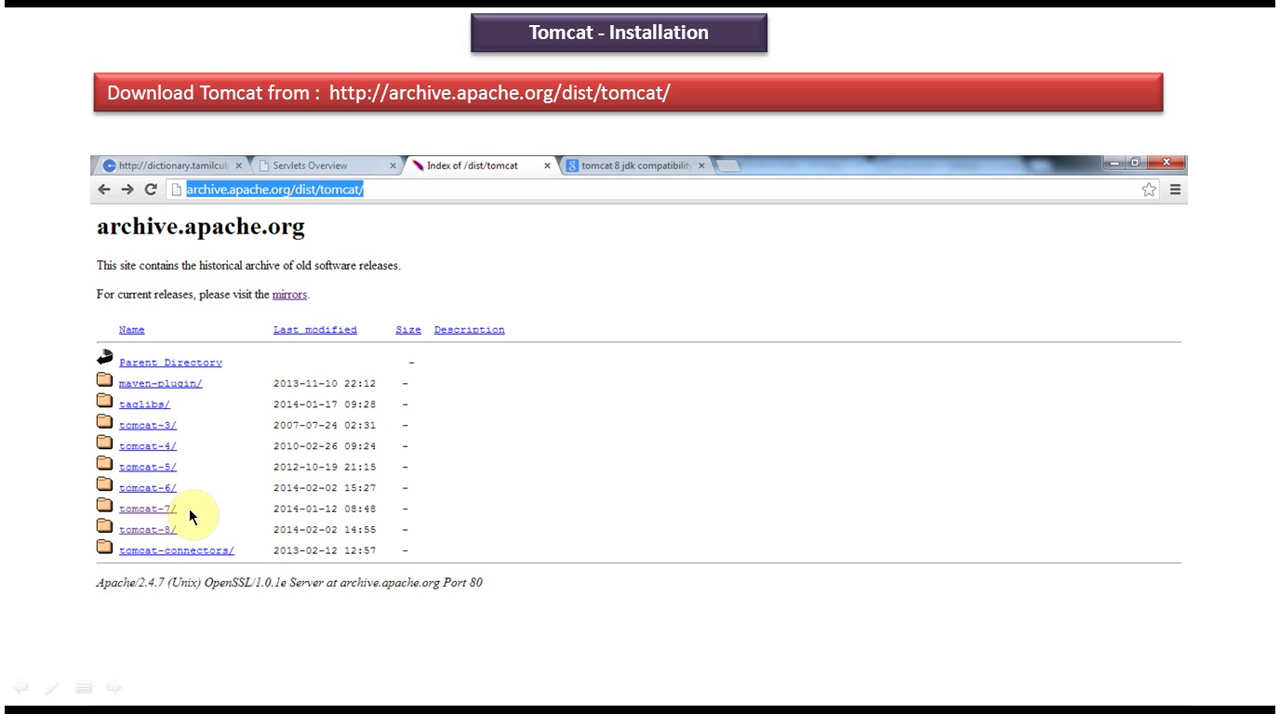
mouse_move(178, 517)
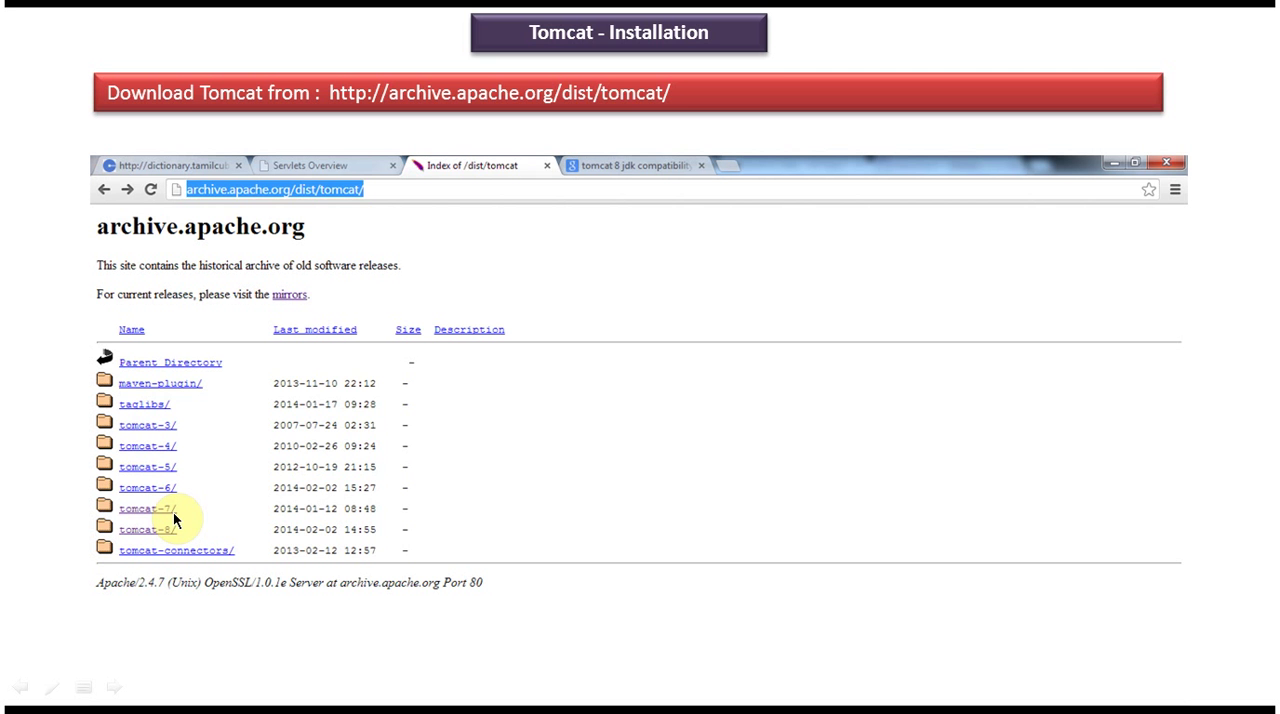
- Advance through the tomcat-7 listing, v7.0.50, bin downloads and catalina.bat JAVA_HOME recap slides
left_click(144, 508)
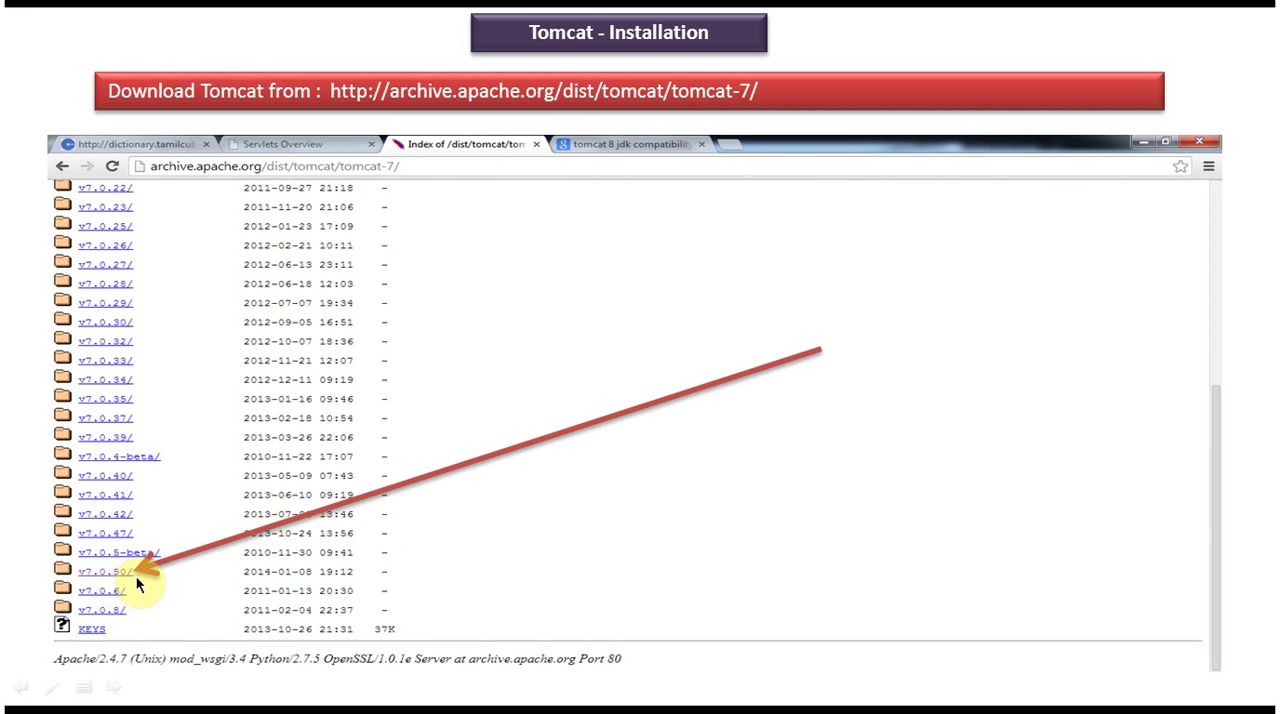
left_click(105, 571)
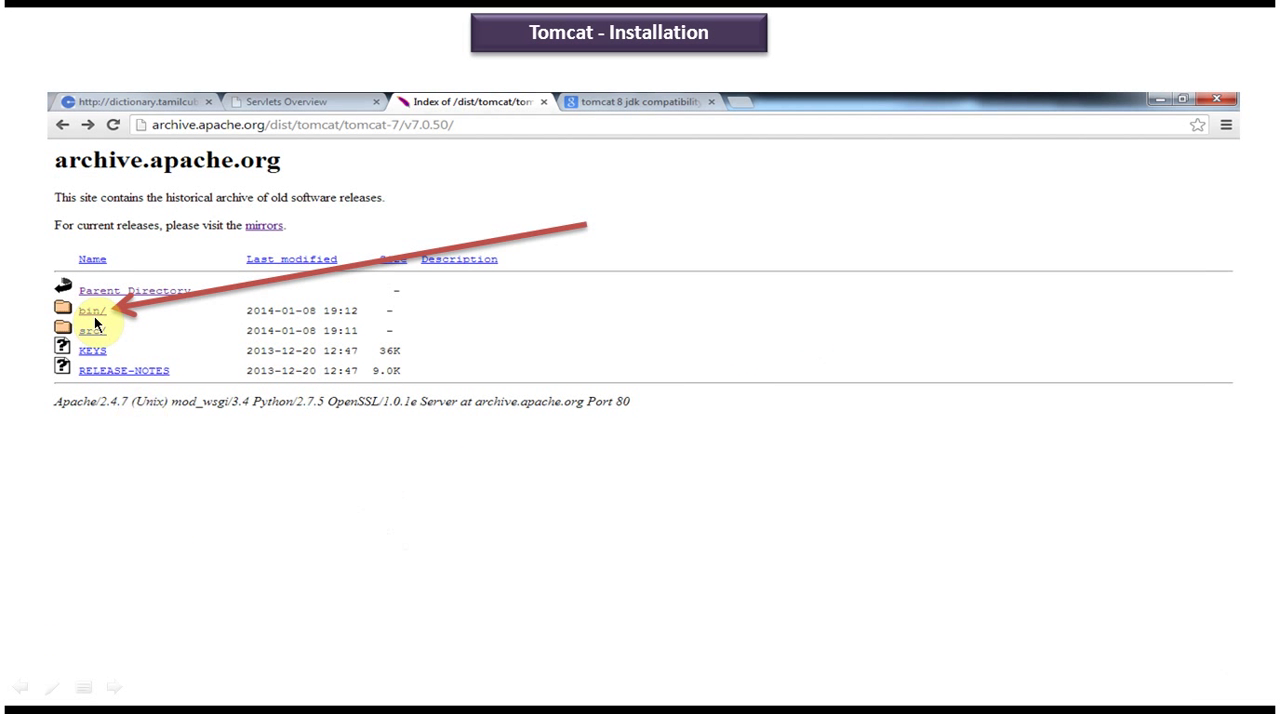
left_click(91, 310)
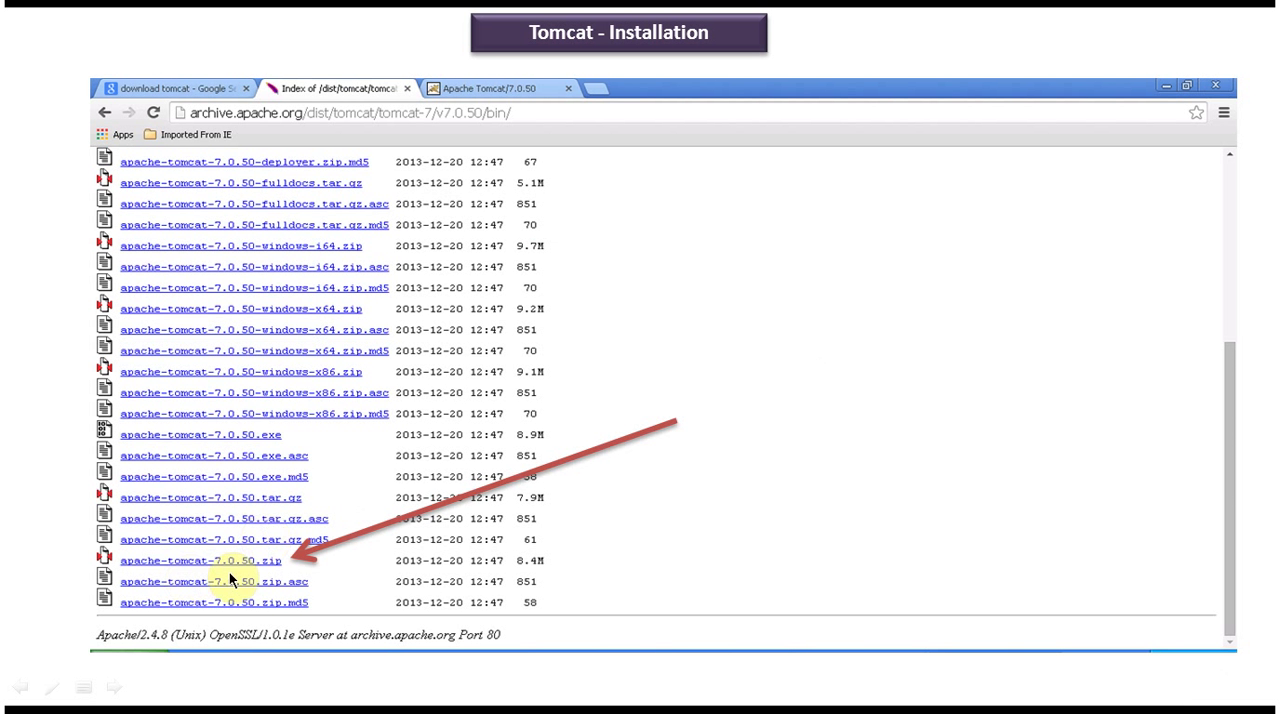
mouse_move(252, 572)
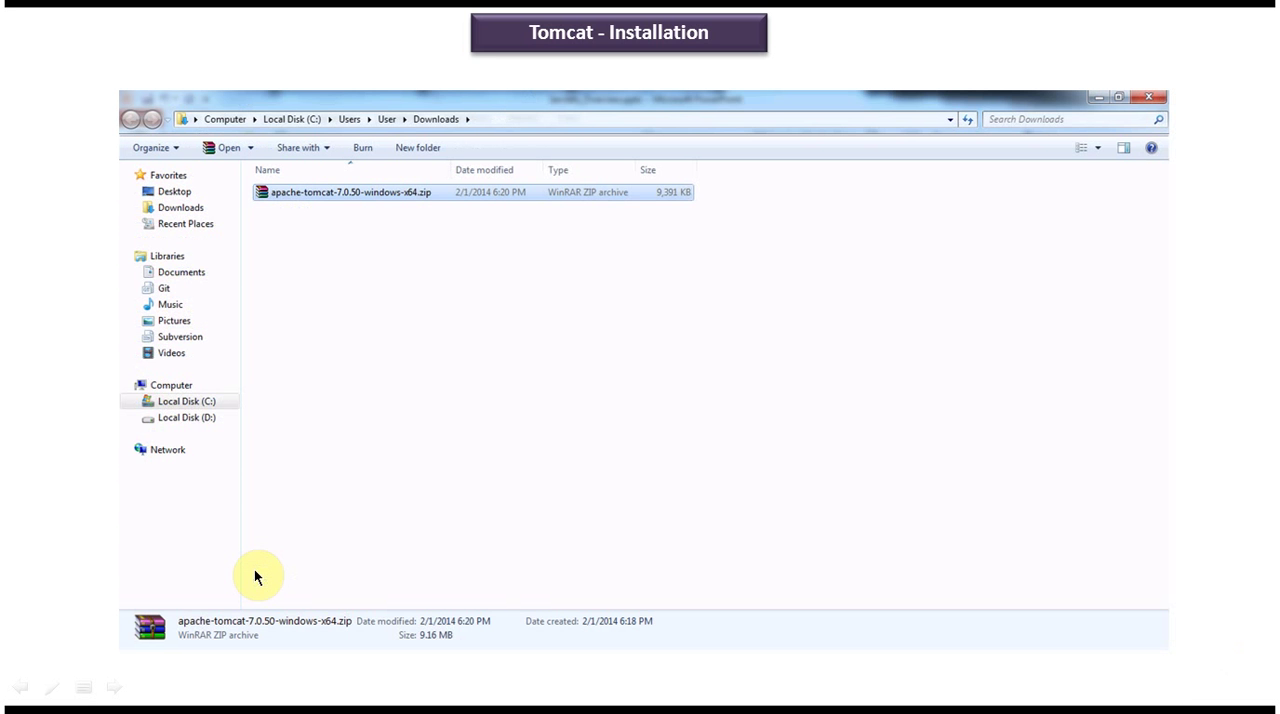
mouse_move(258, 575)
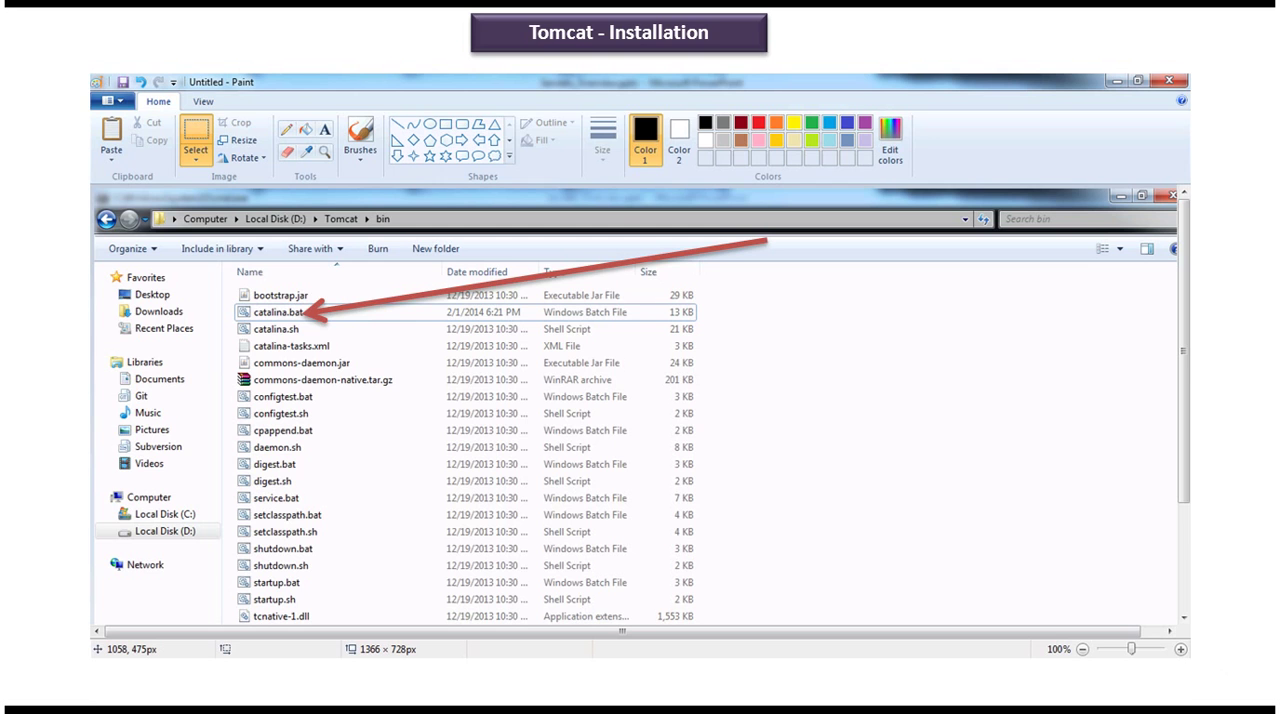
double_click(280, 312)
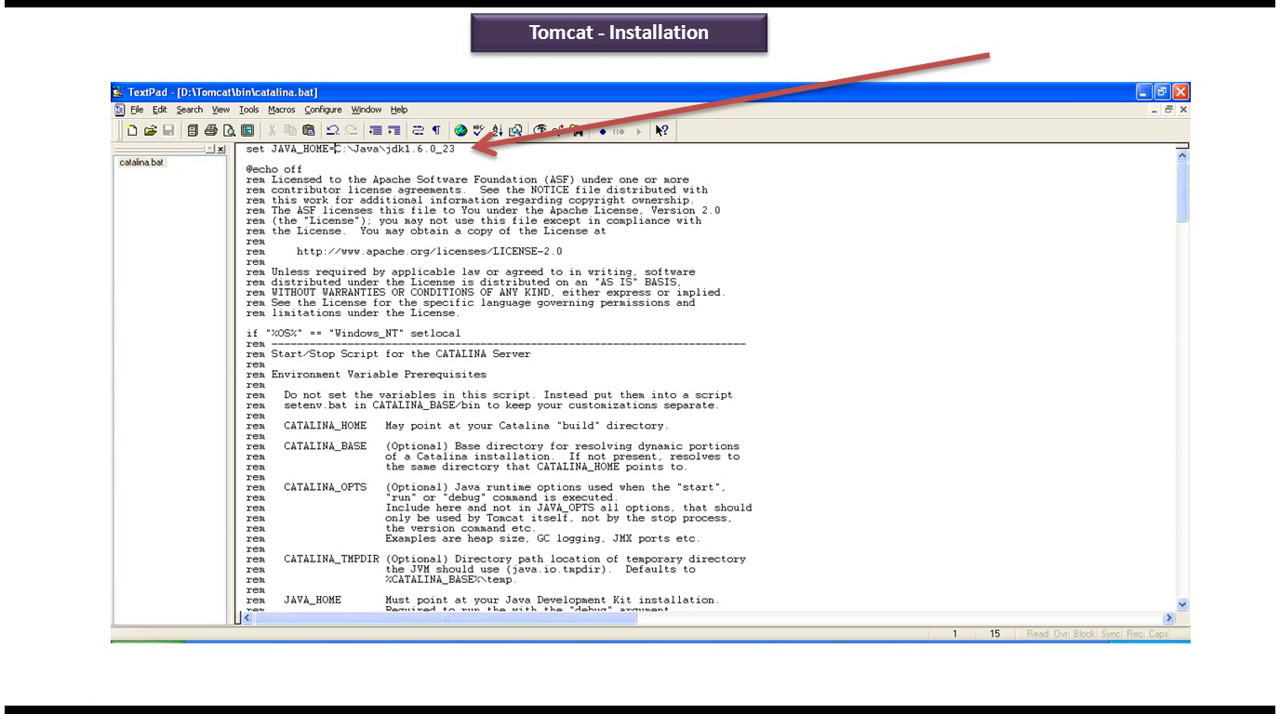